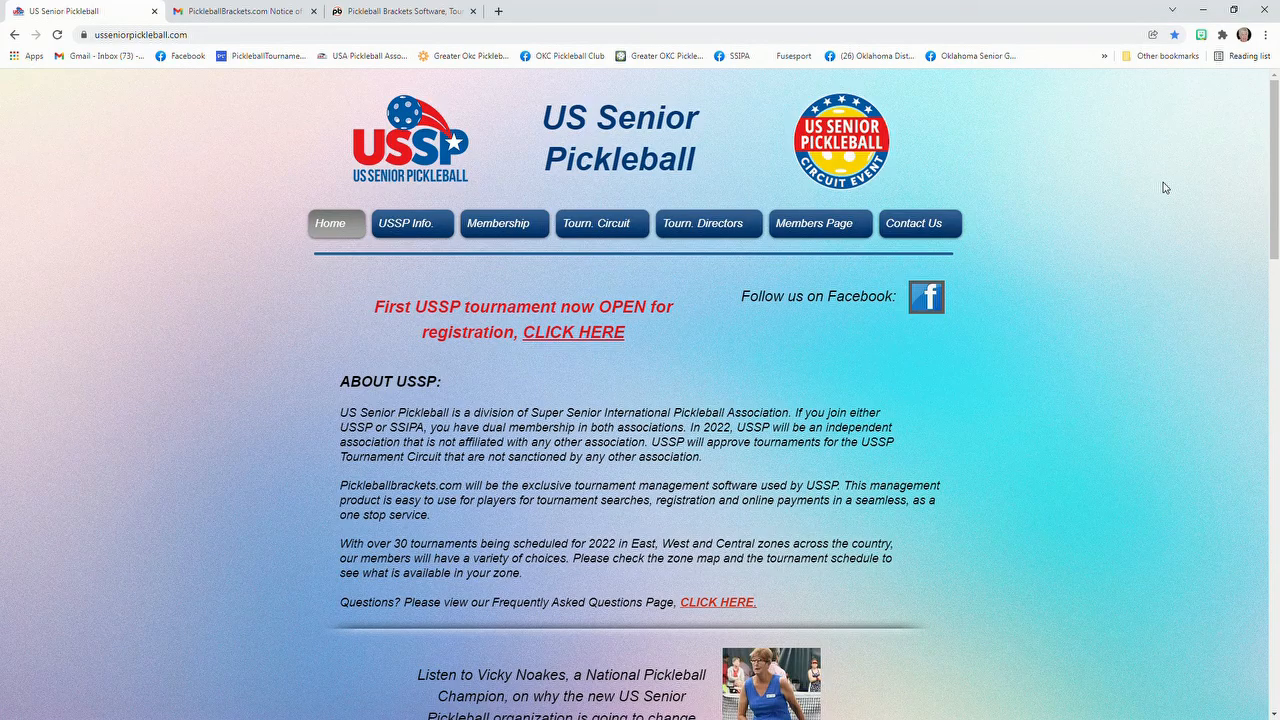
pyautogui.moveTo(1150, 120)
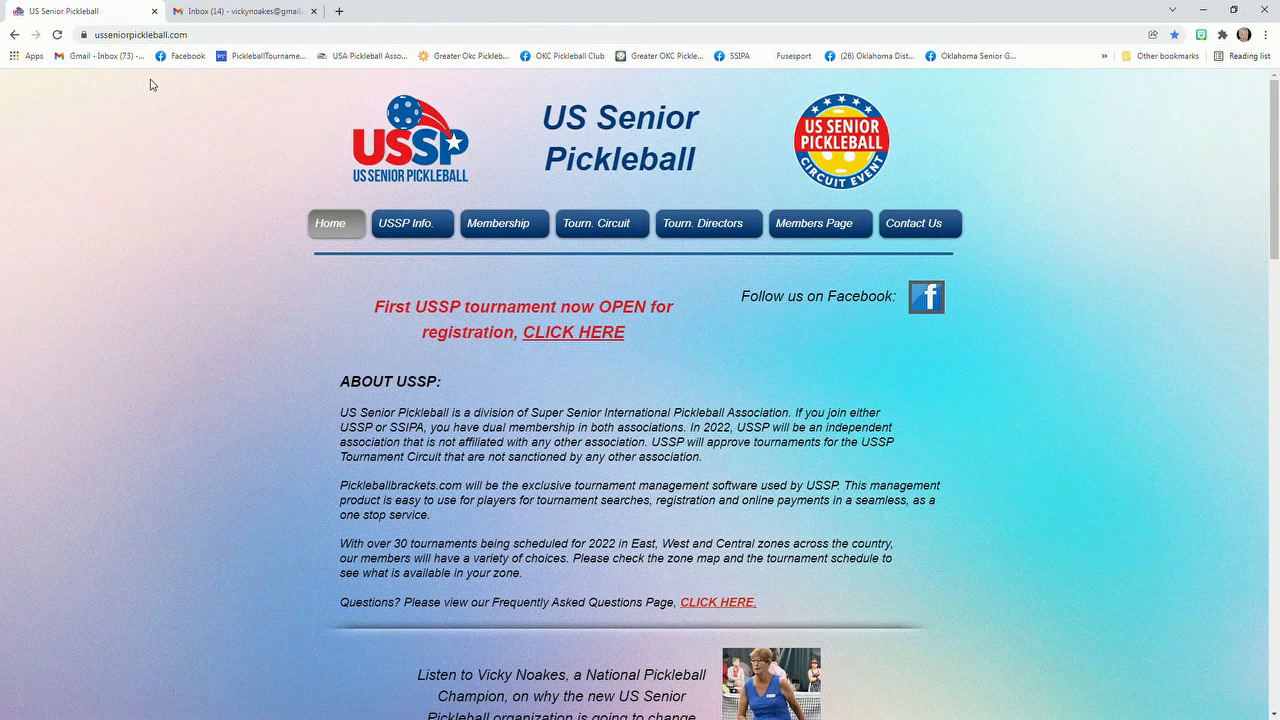
pyautogui.moveTo(255, 40)
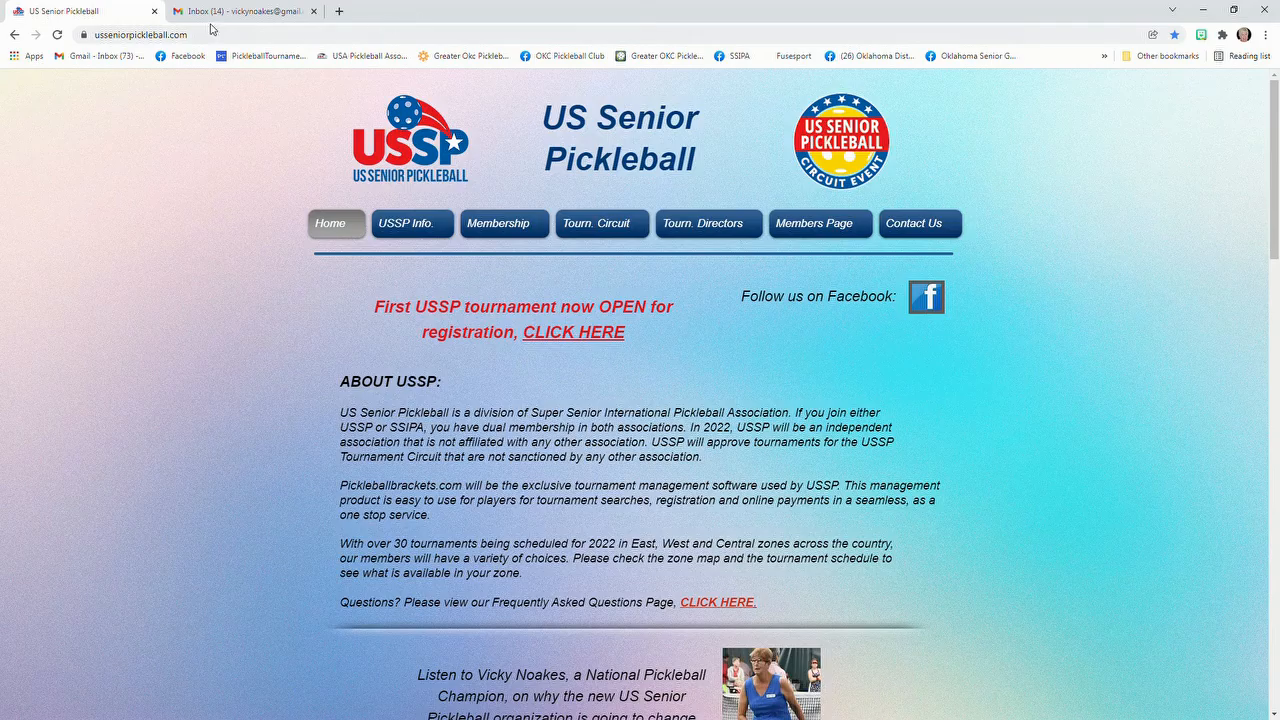
# Start loading pickleballbrackets.com from the browser address bar
pyautogui.click(140, 34)
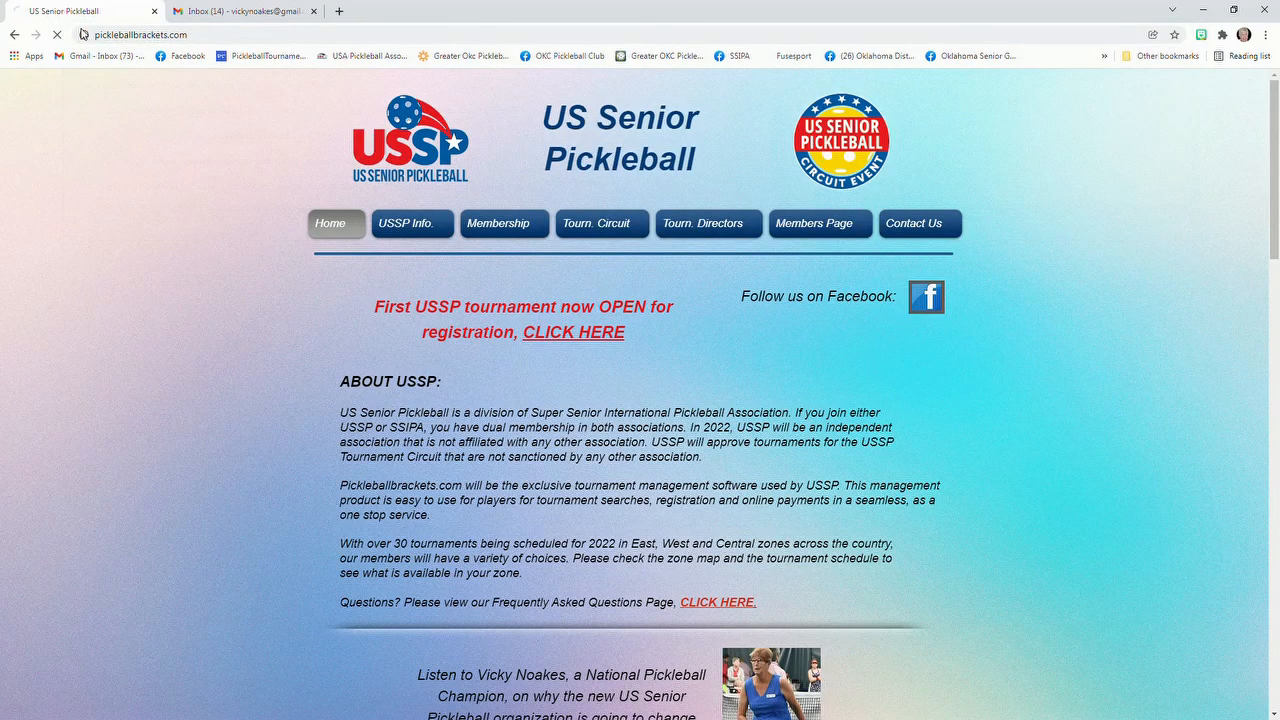
pyautogui.click(573, 332)
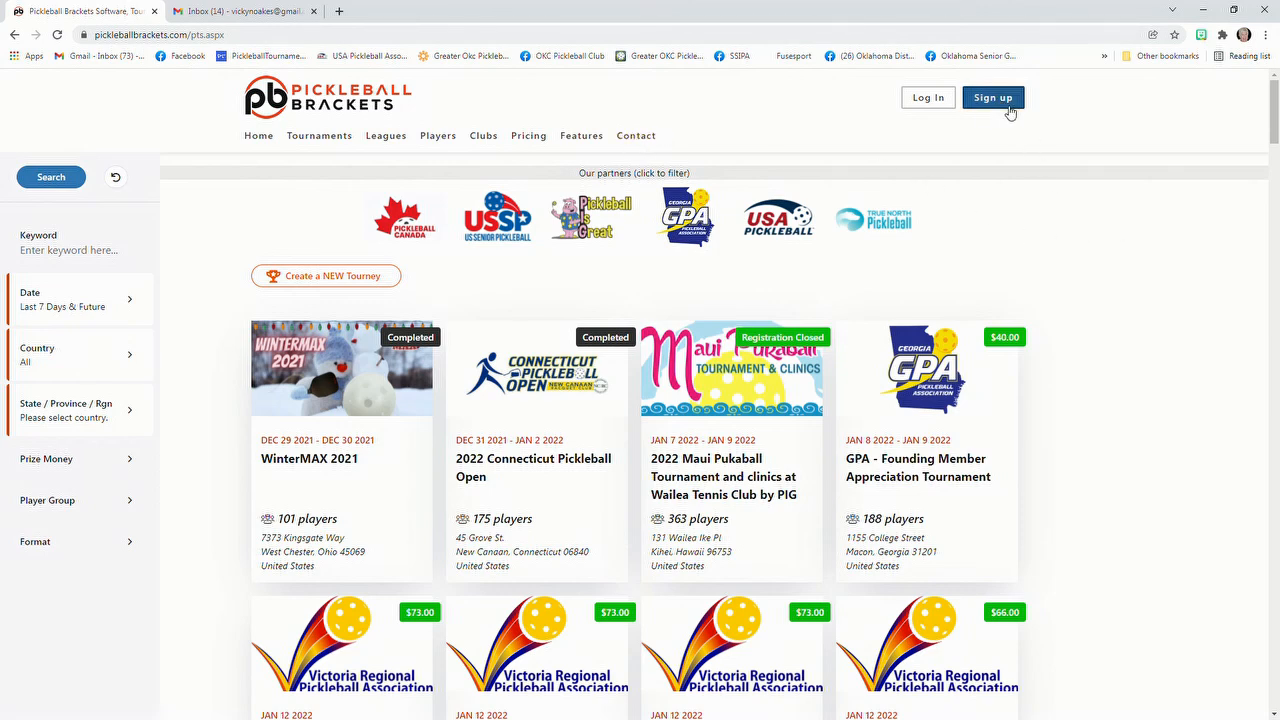
pyautogui.click(992, 97)
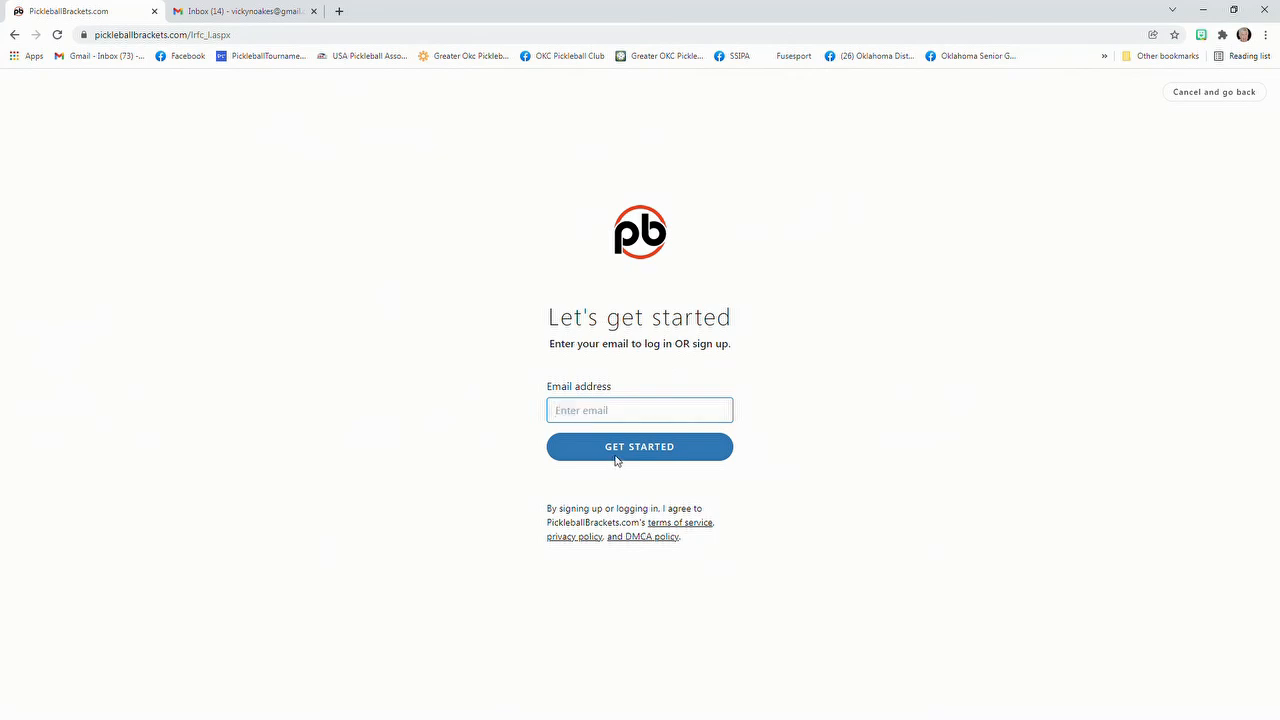
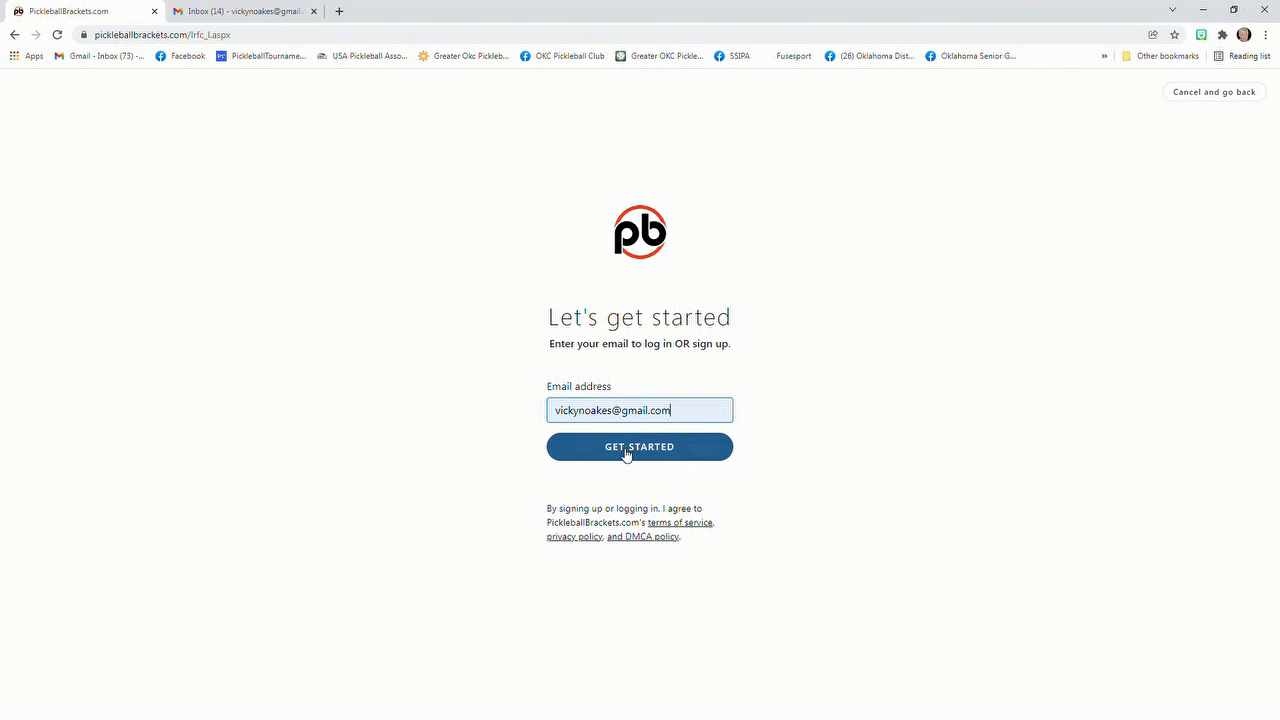
pyautogui.click(639, 446)
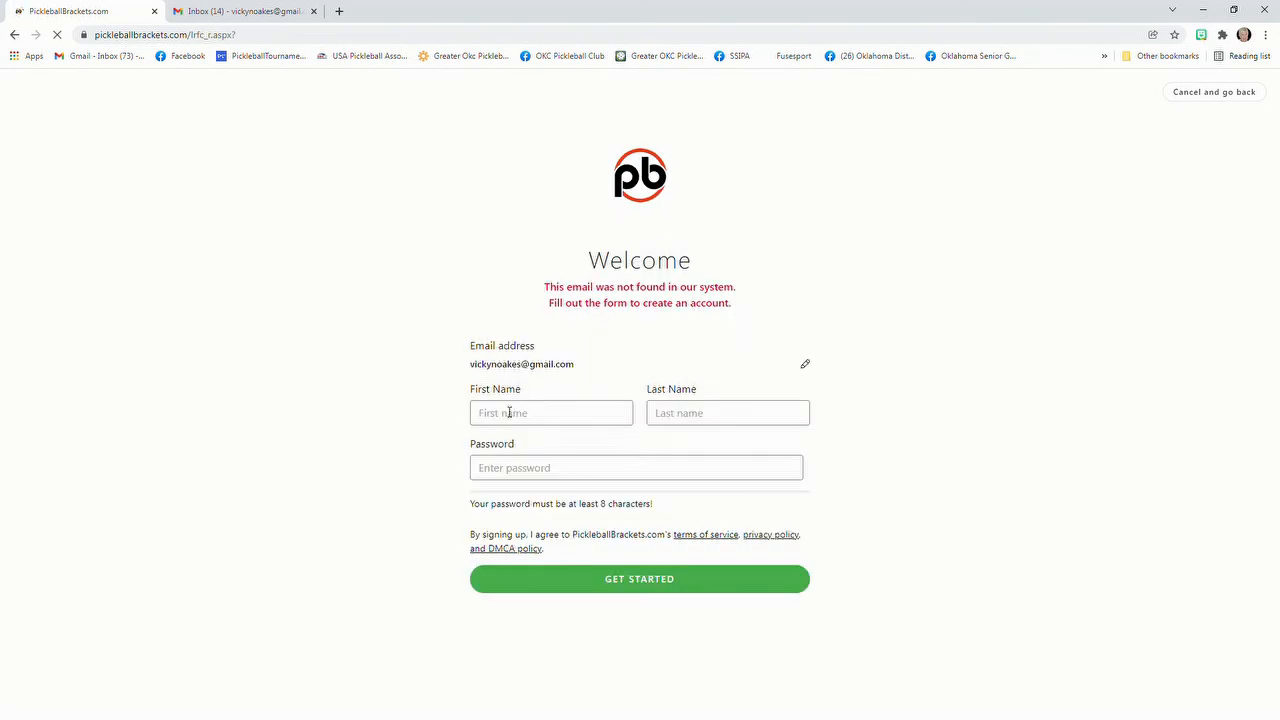
pyautogui.click(551, 413)
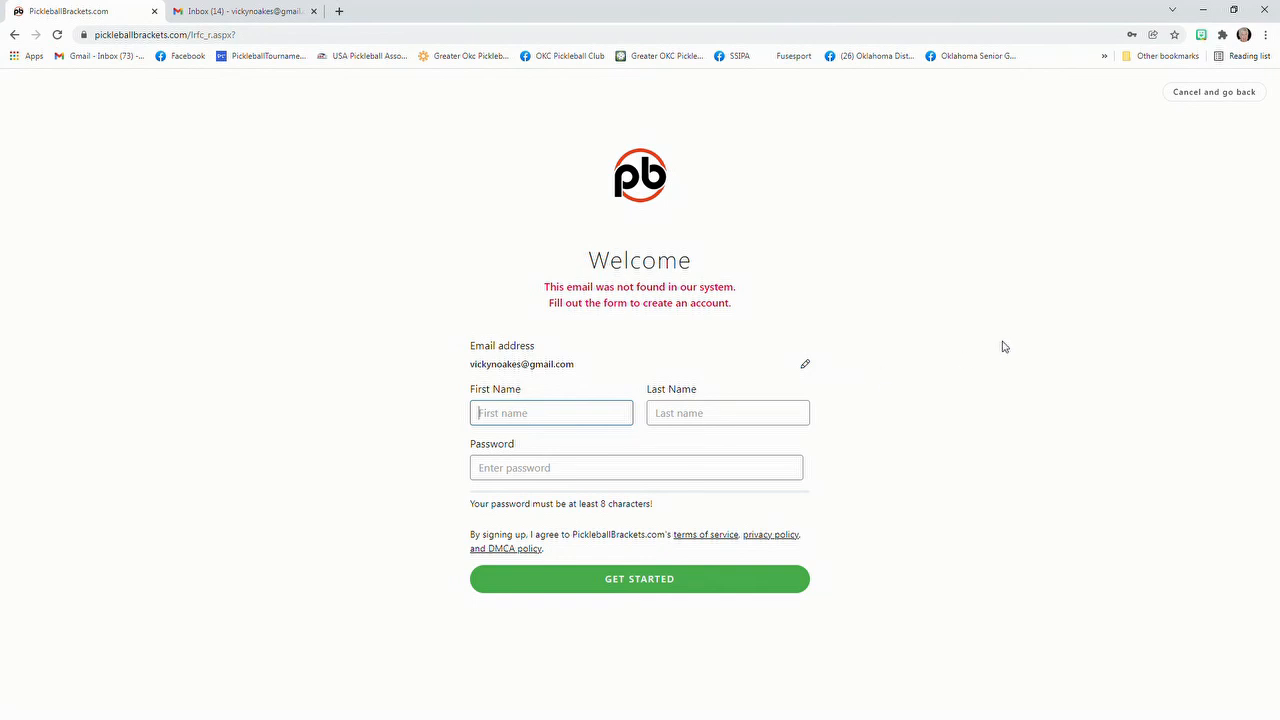
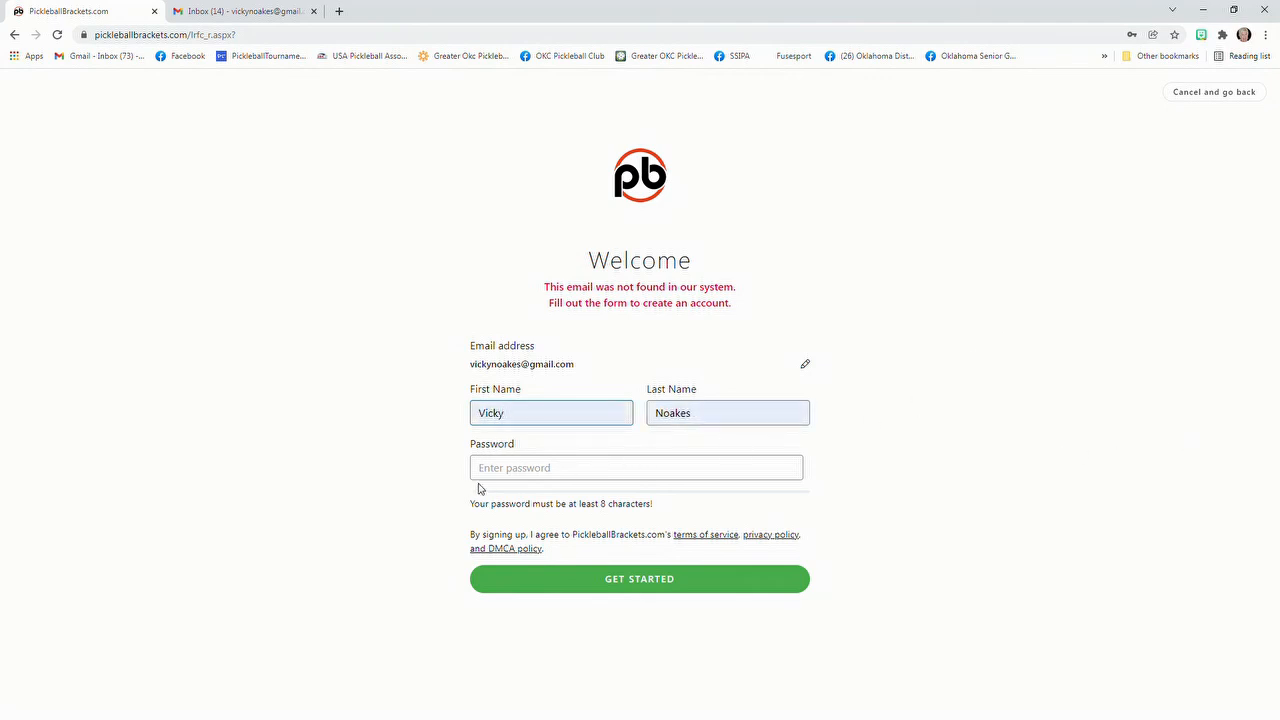
pyautogui.click(636, 467)
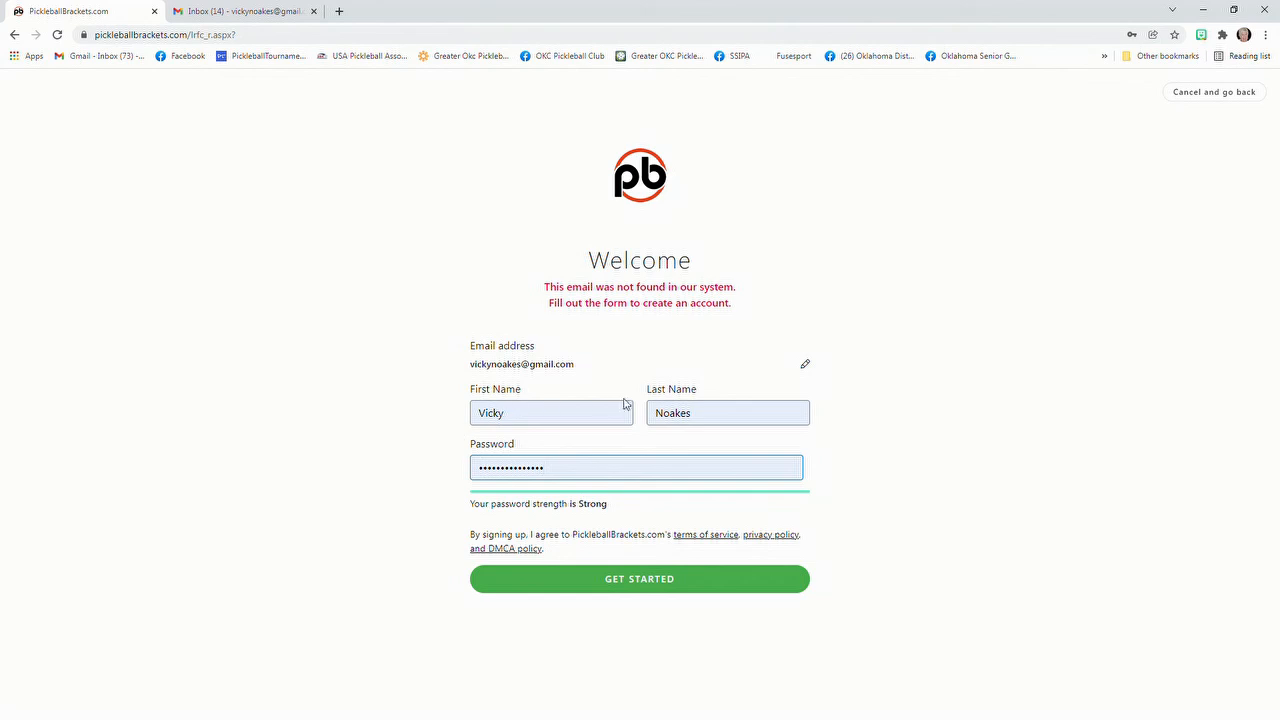
pyautogui.moveTo(602, 459)
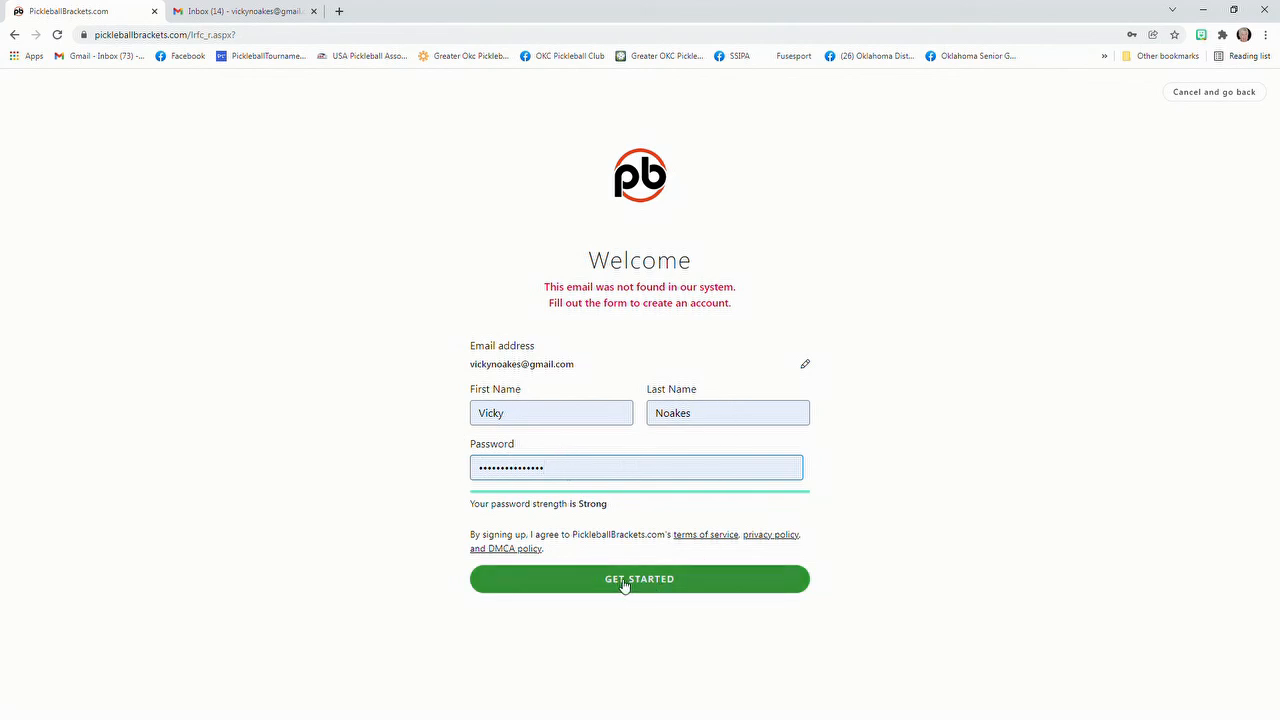
pyautogui.click(639, 578)
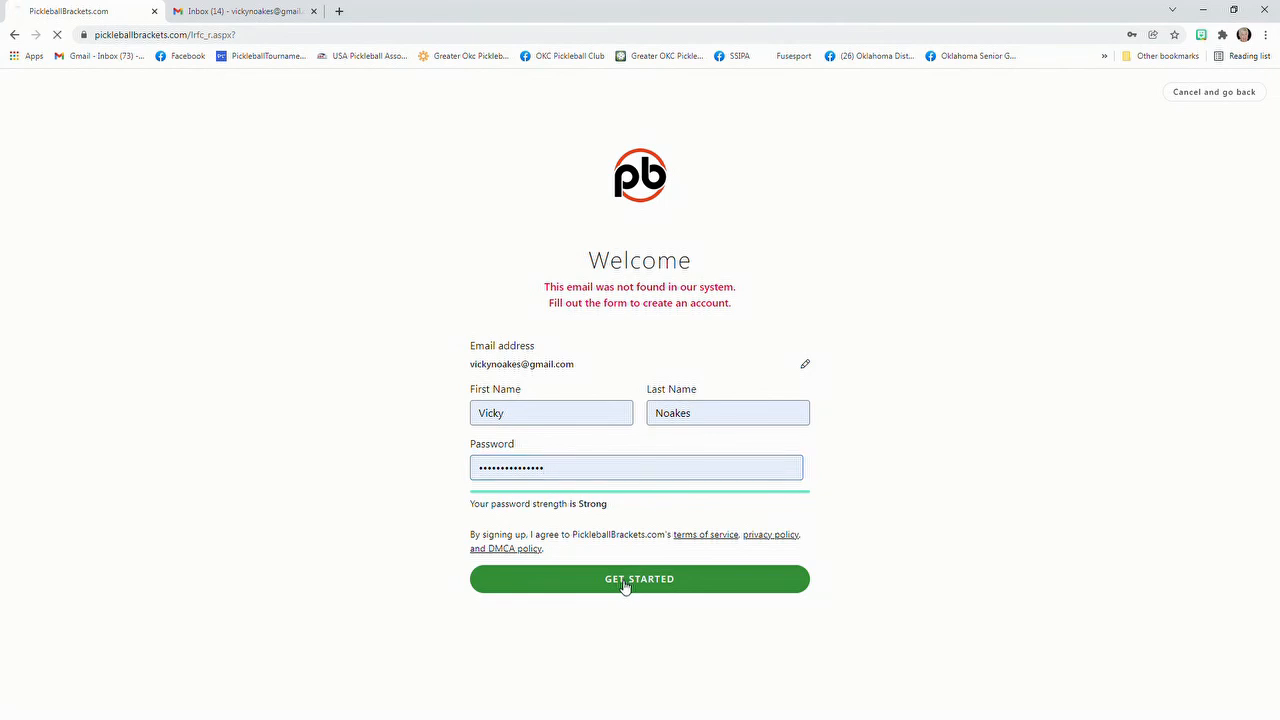
# Reach the Check your email notice about the signup verification email
pyautogui.click(639, 578)
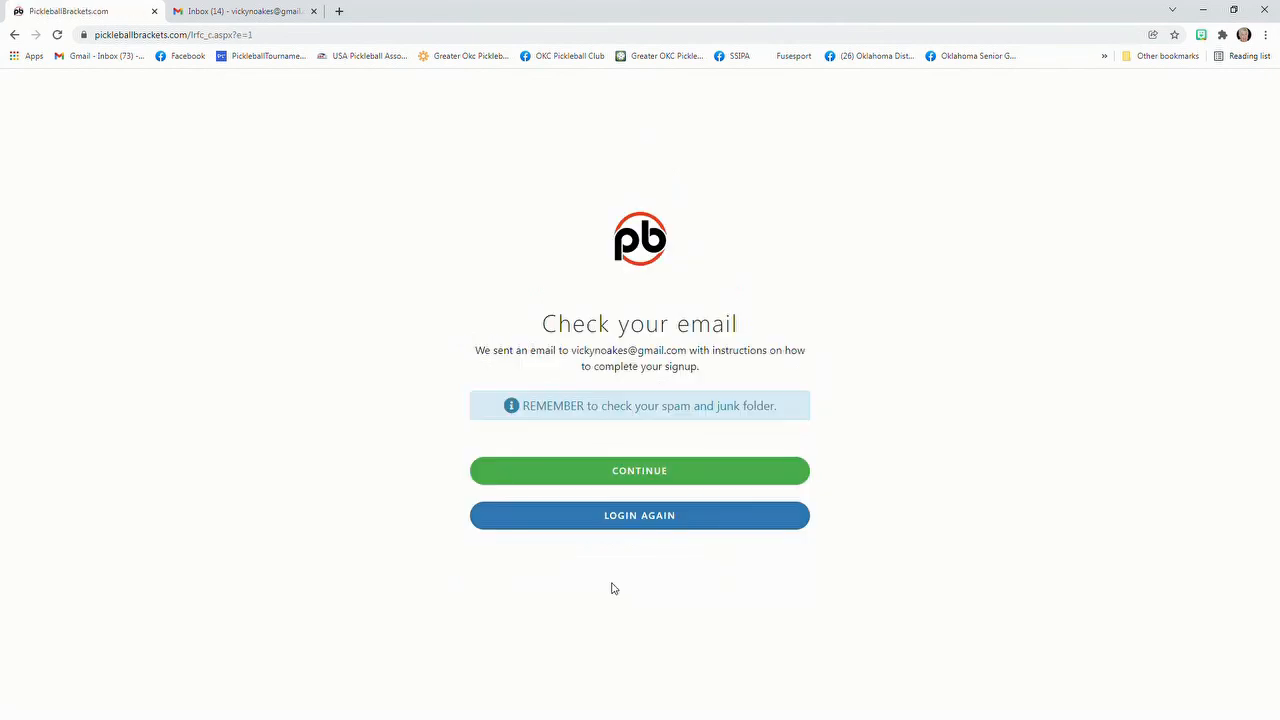
pyautogui.moveTo(932, 405)
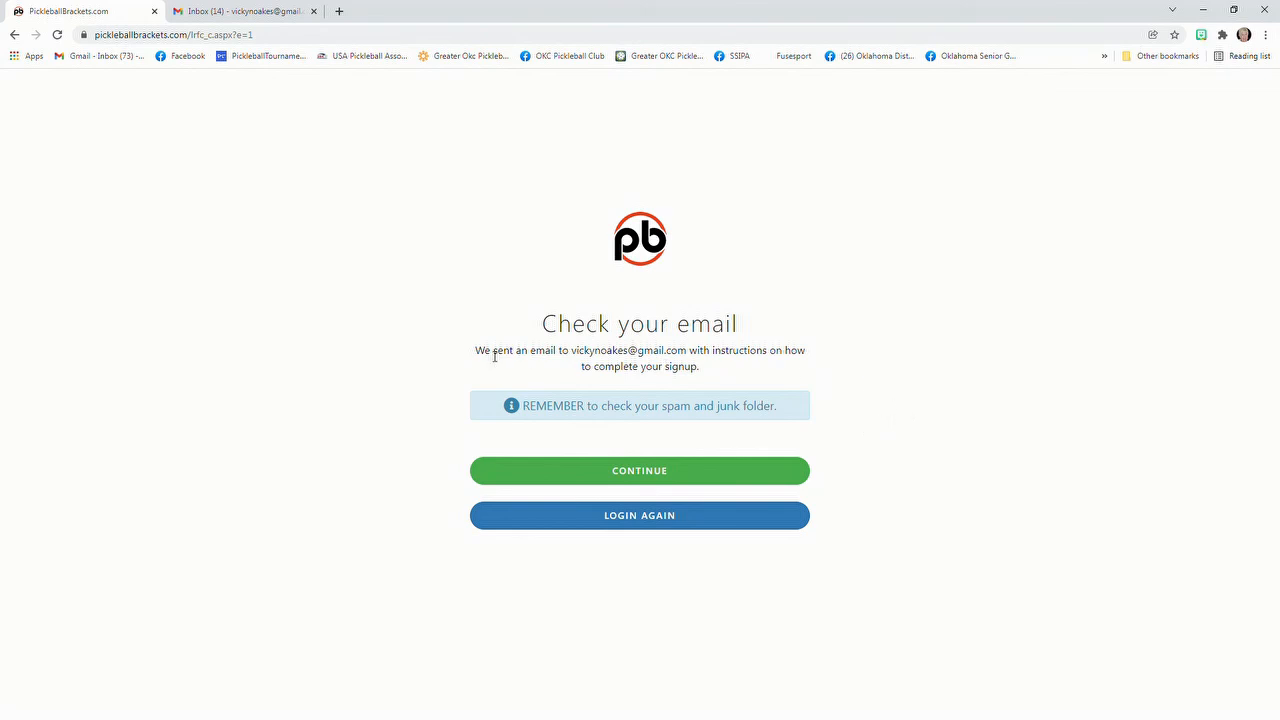
pyautogui.moveTo(716, 358)
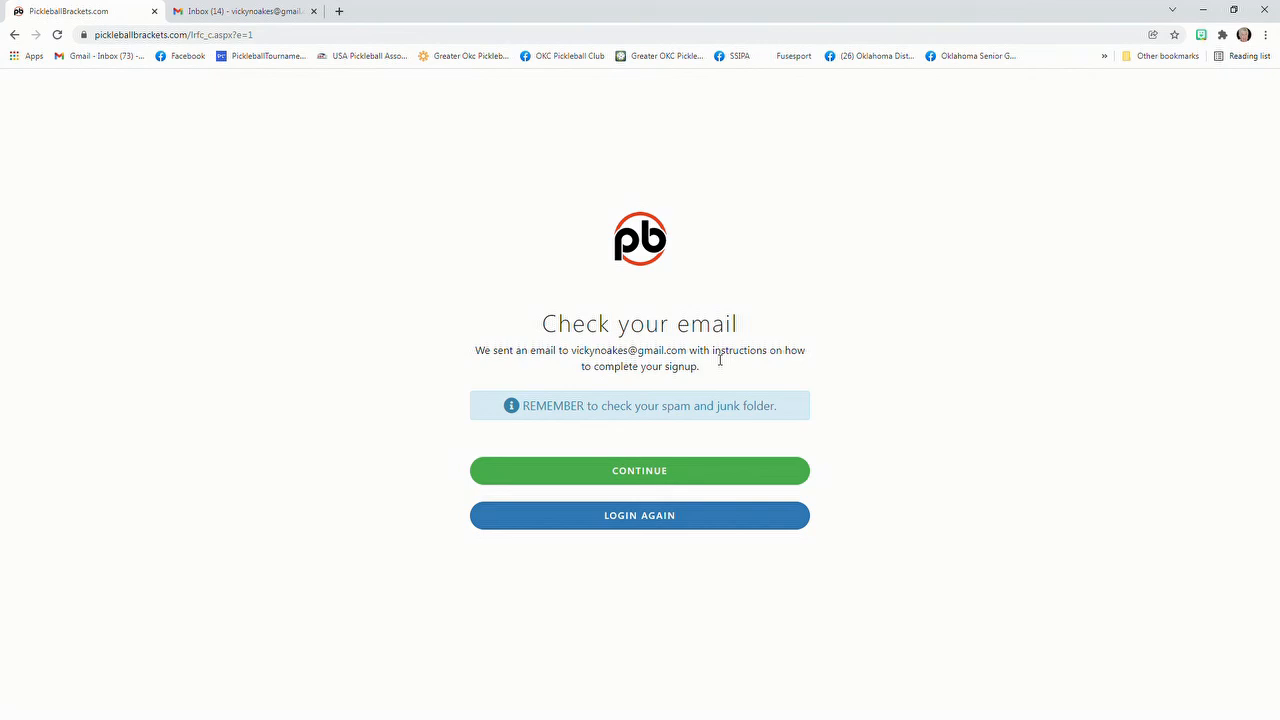
pyautogui.moveTo(624, 468)
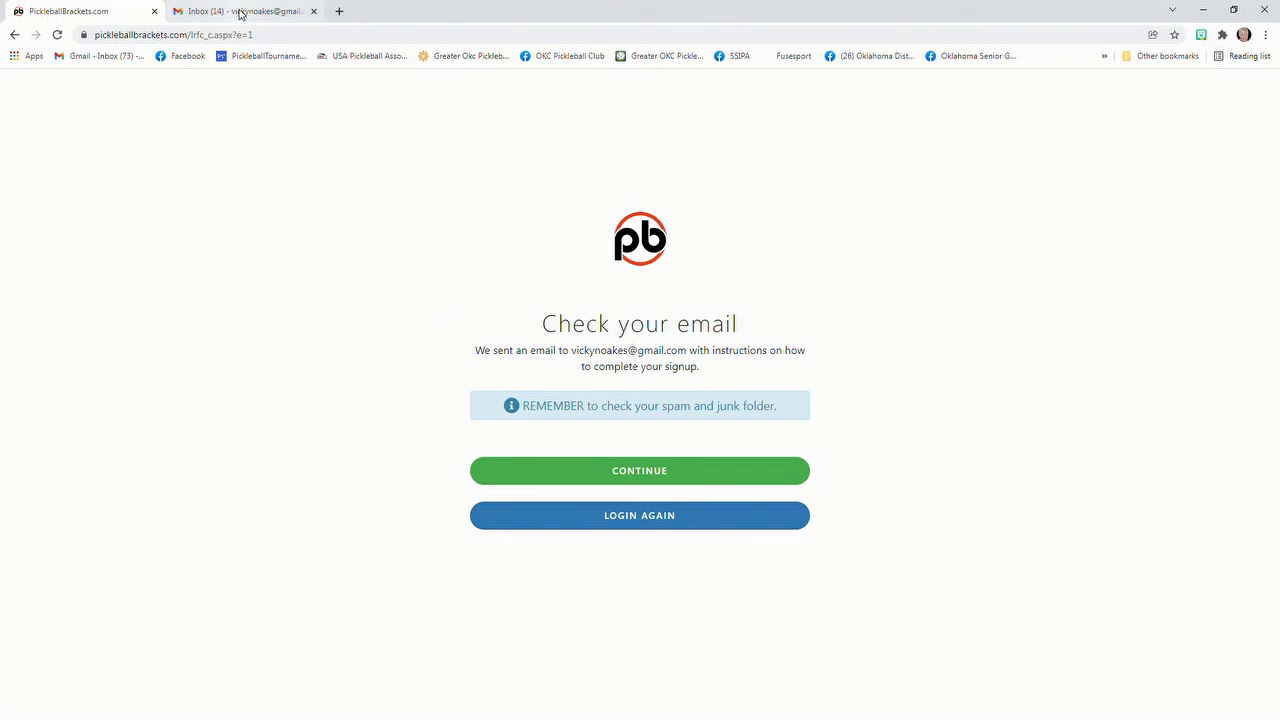
# Open the Verify your PickleballBrackets.com account email from Gmail's Updates category
pyautogui.click(245, 11)
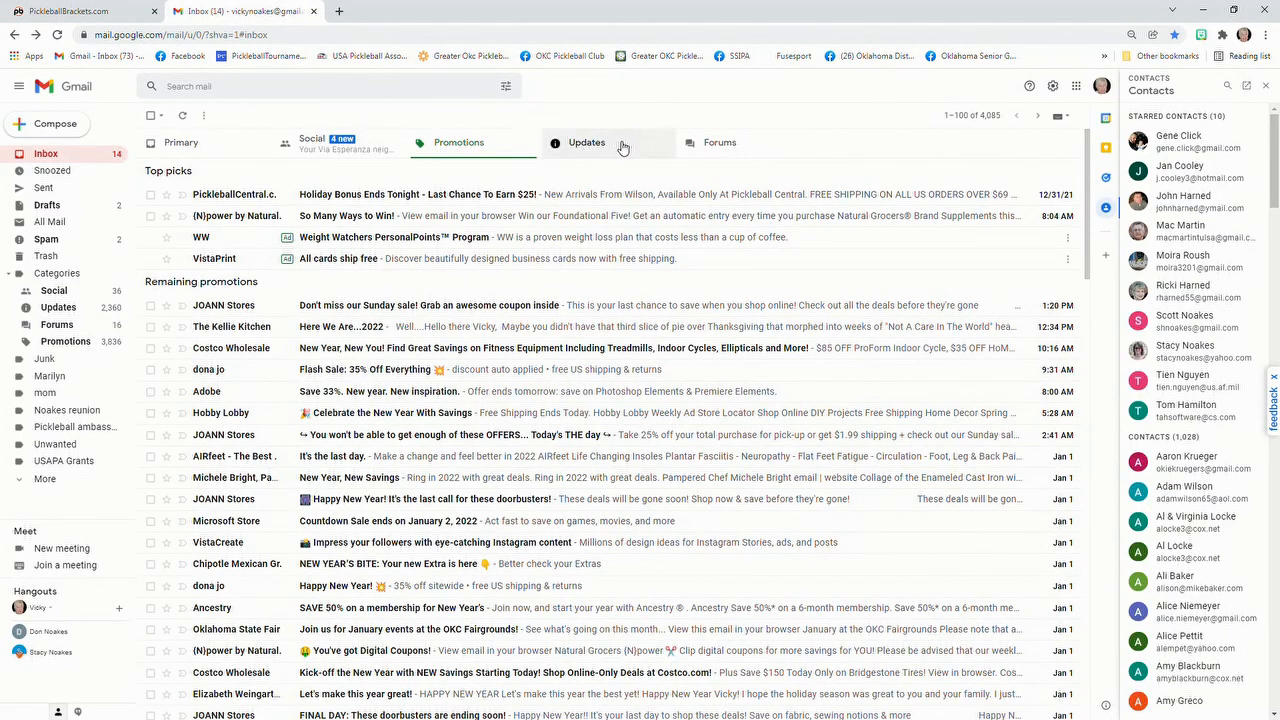
pyautogui.click(586, 142)
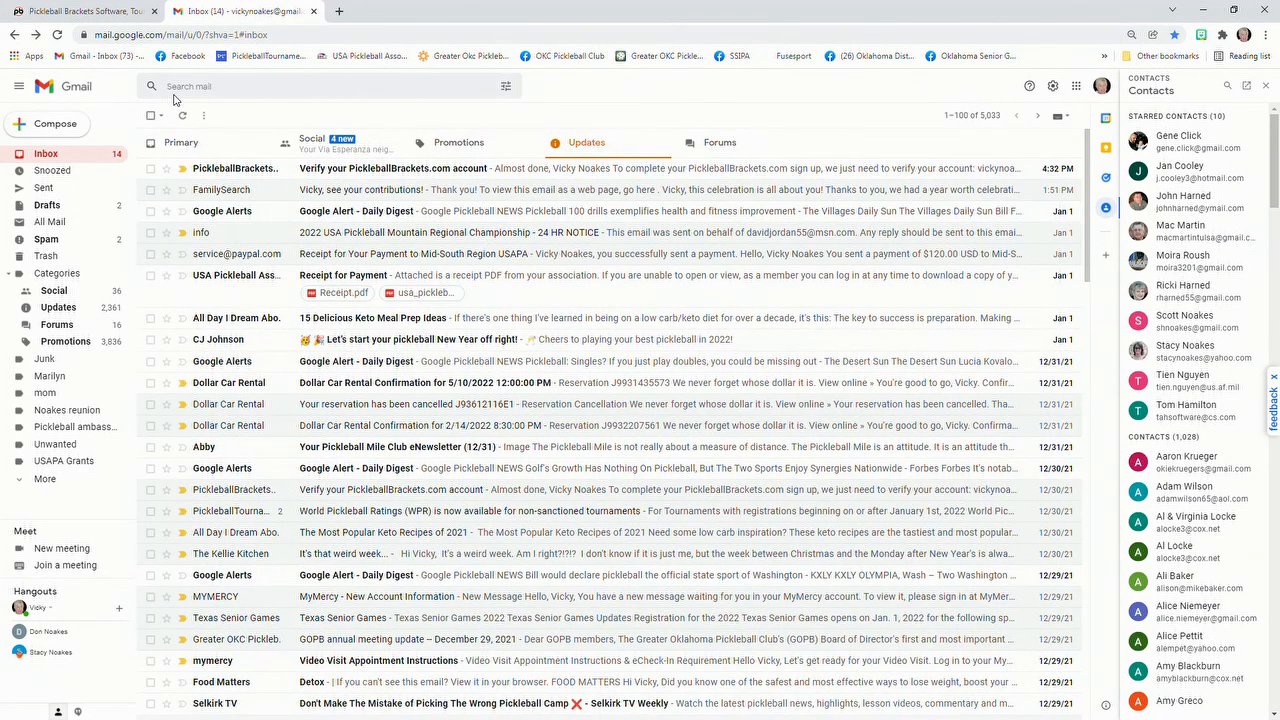
pyautogui.moveTo(425, 170)
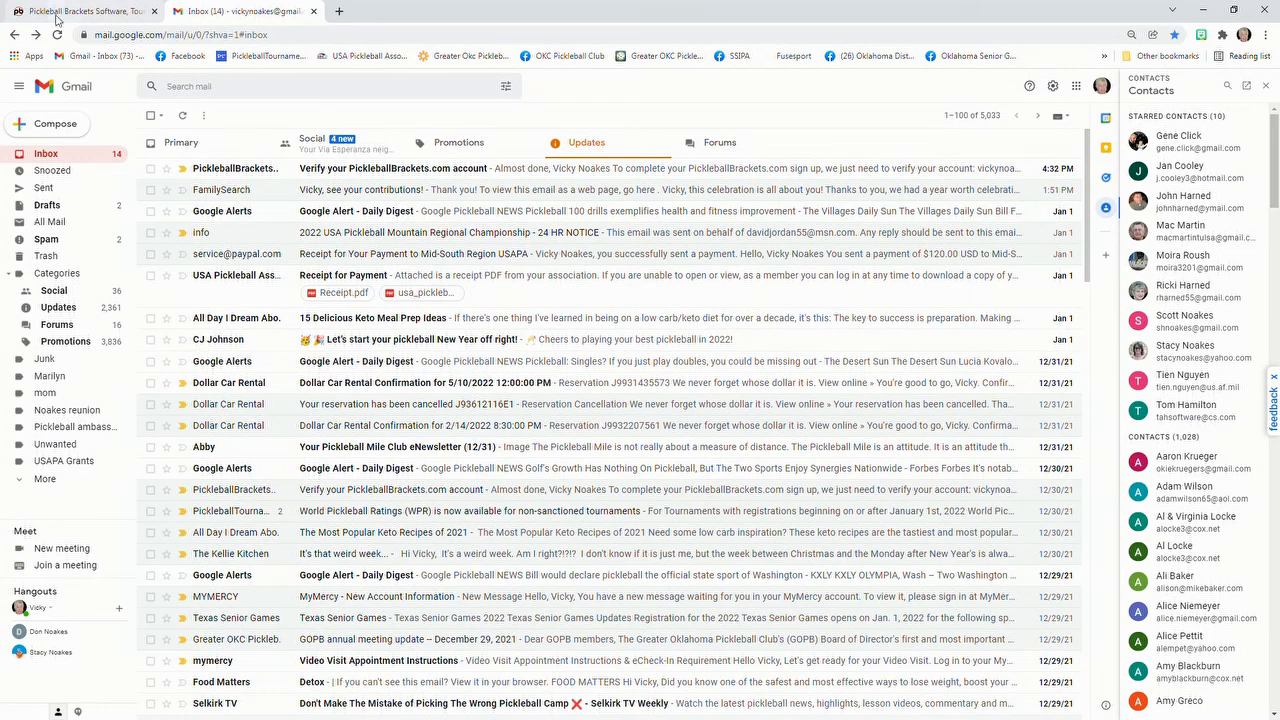
pyautogui.click(393, 168)
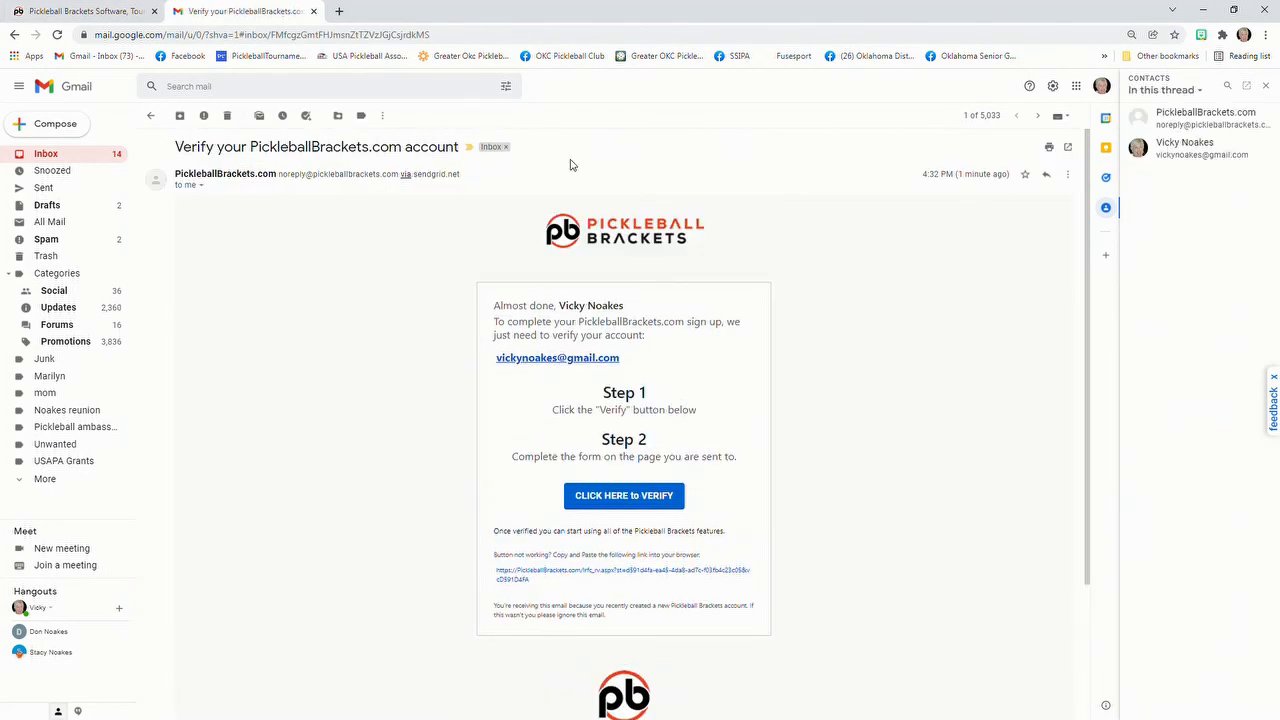
pyautogui.moveTo(643, 308)
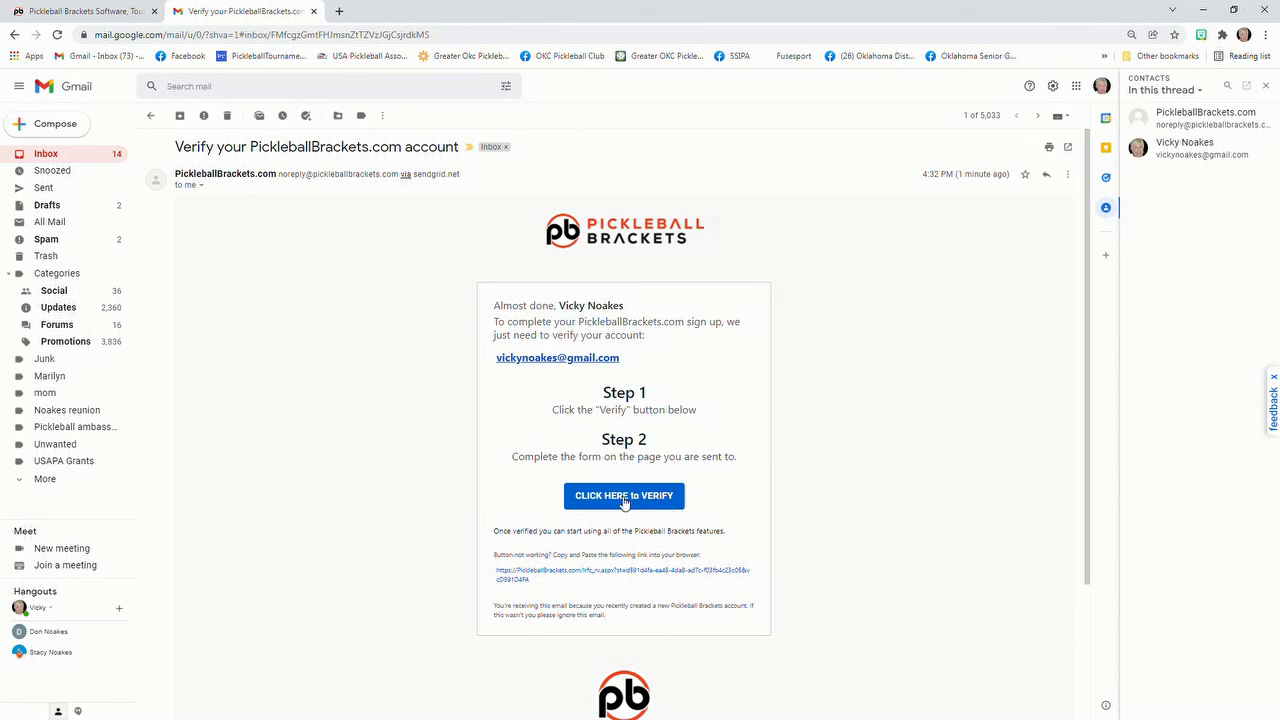
# Verify the account, opt in to text alerts, fill the emergency contact, and complete setup
pyautogui.click(624, 495)
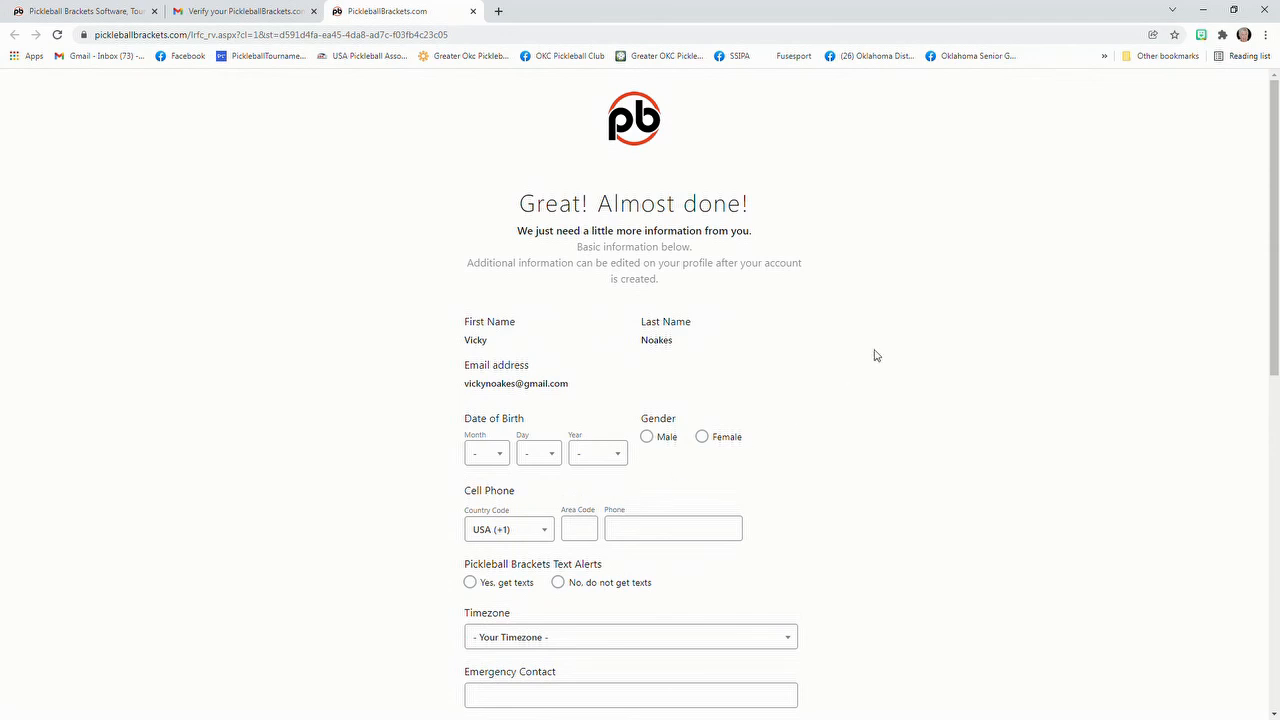
pyautogui.moveTo(705, 215)
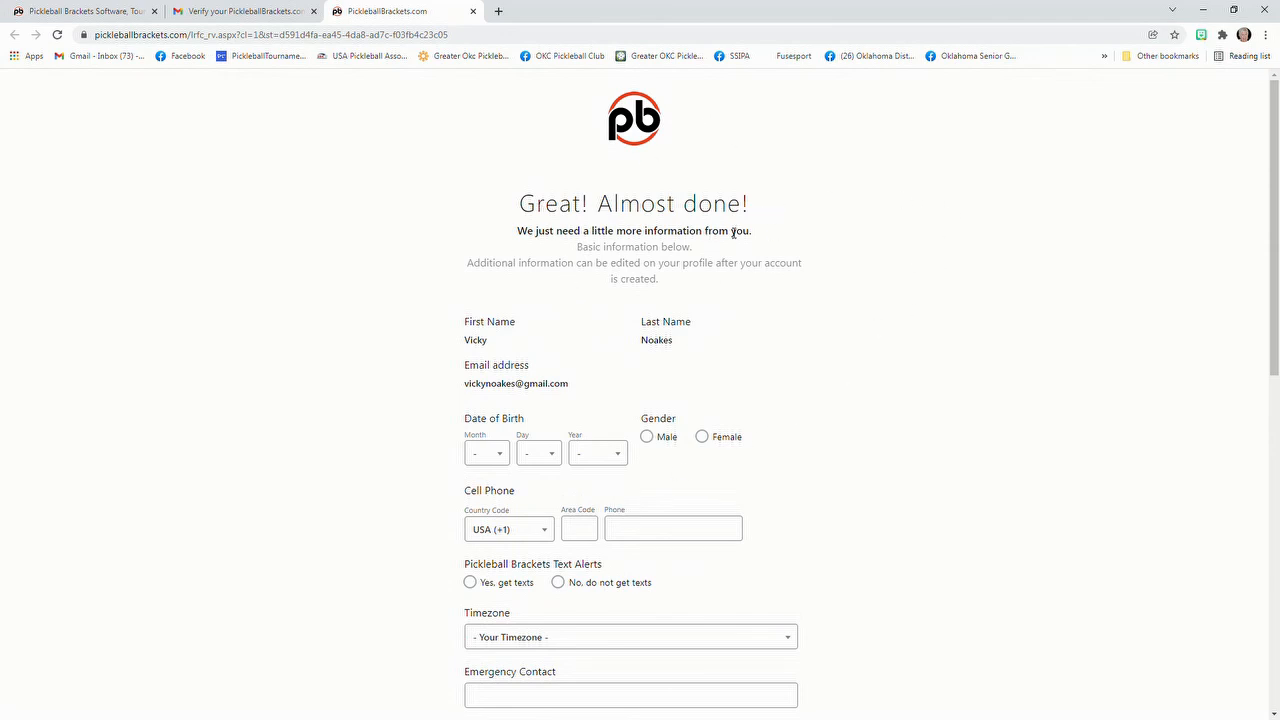
pyautogui.moveTo(503, 283)
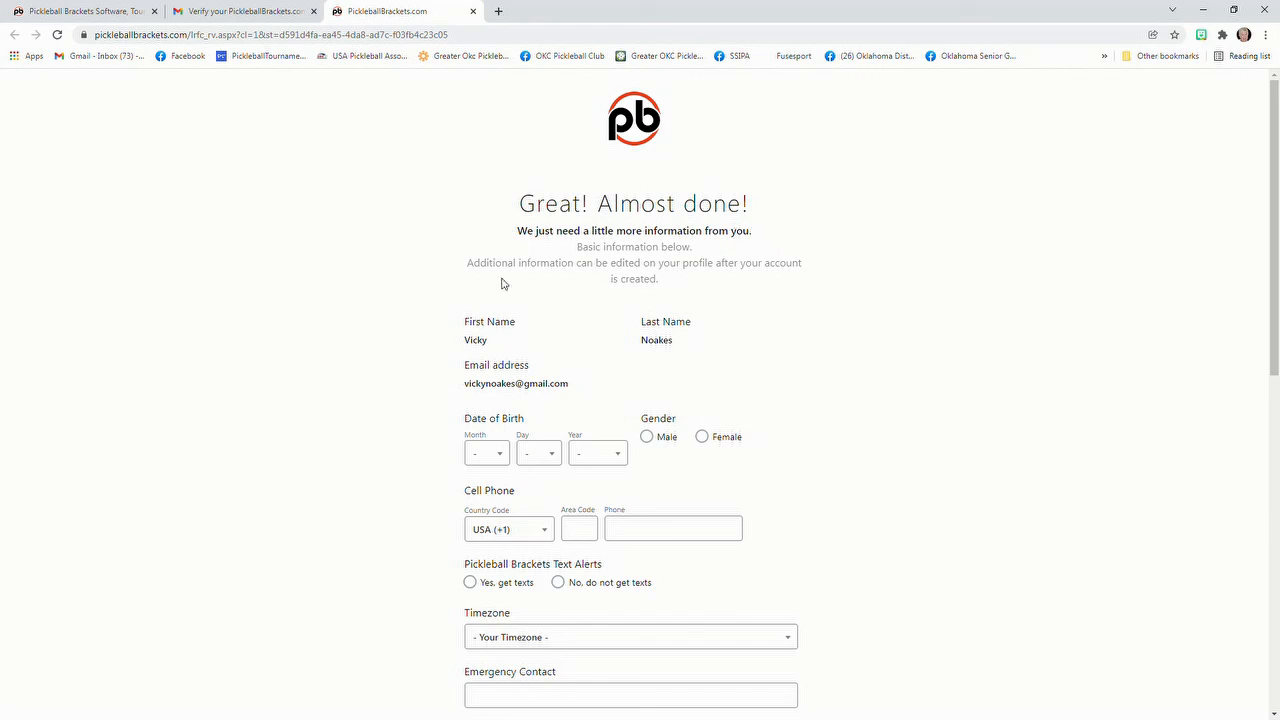
pyautogui.moveTo(528, 402)
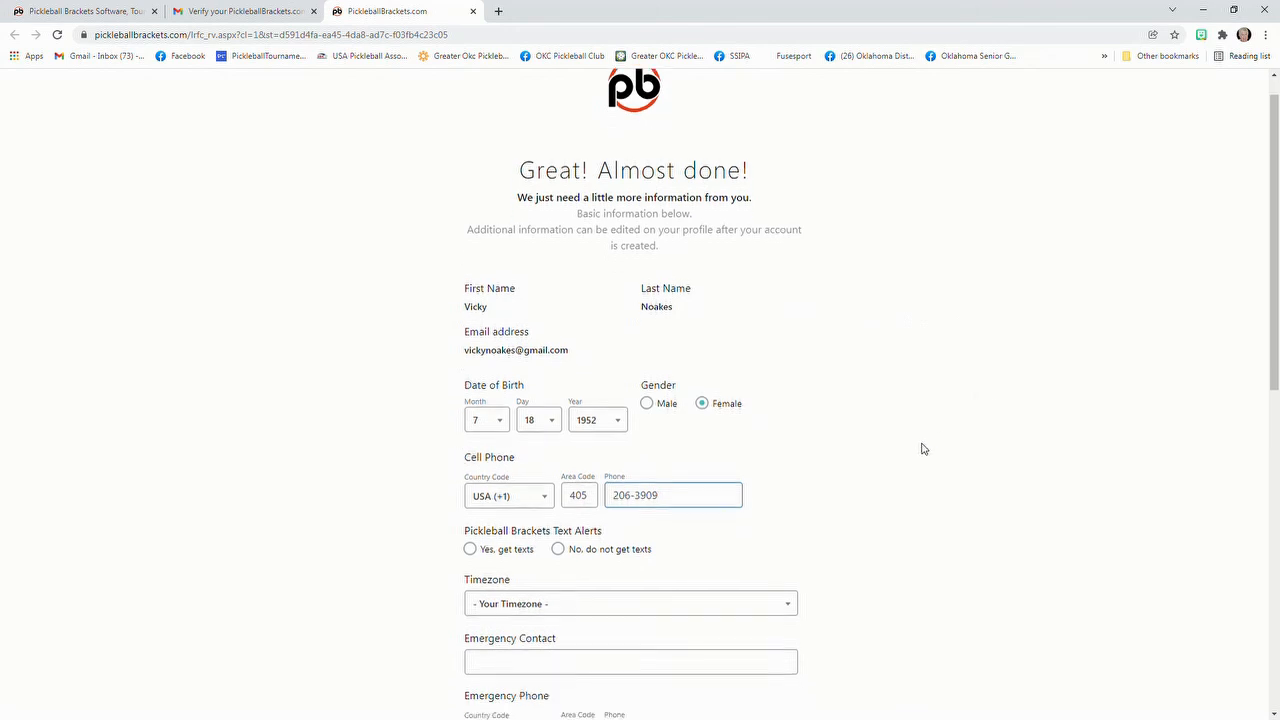
pyautogui.scroll(-3)
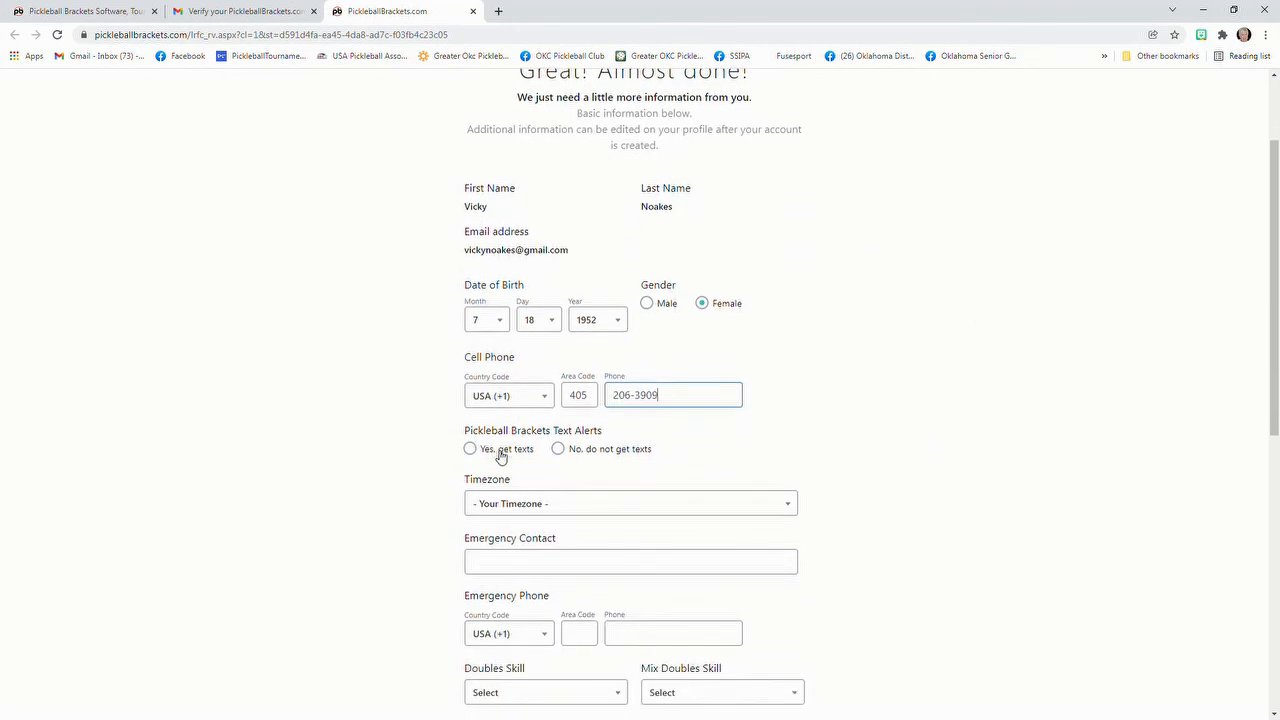
pyautogui.click(470, 448)
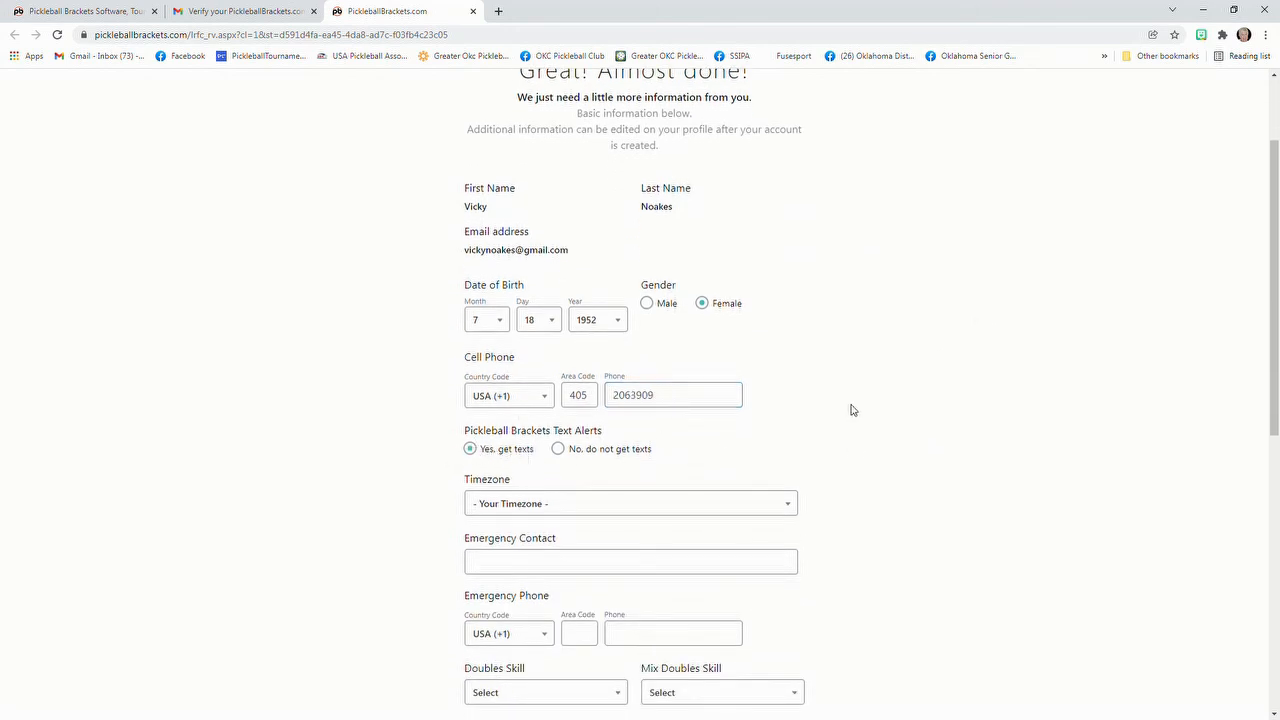
pyautogui.click(673, 394)
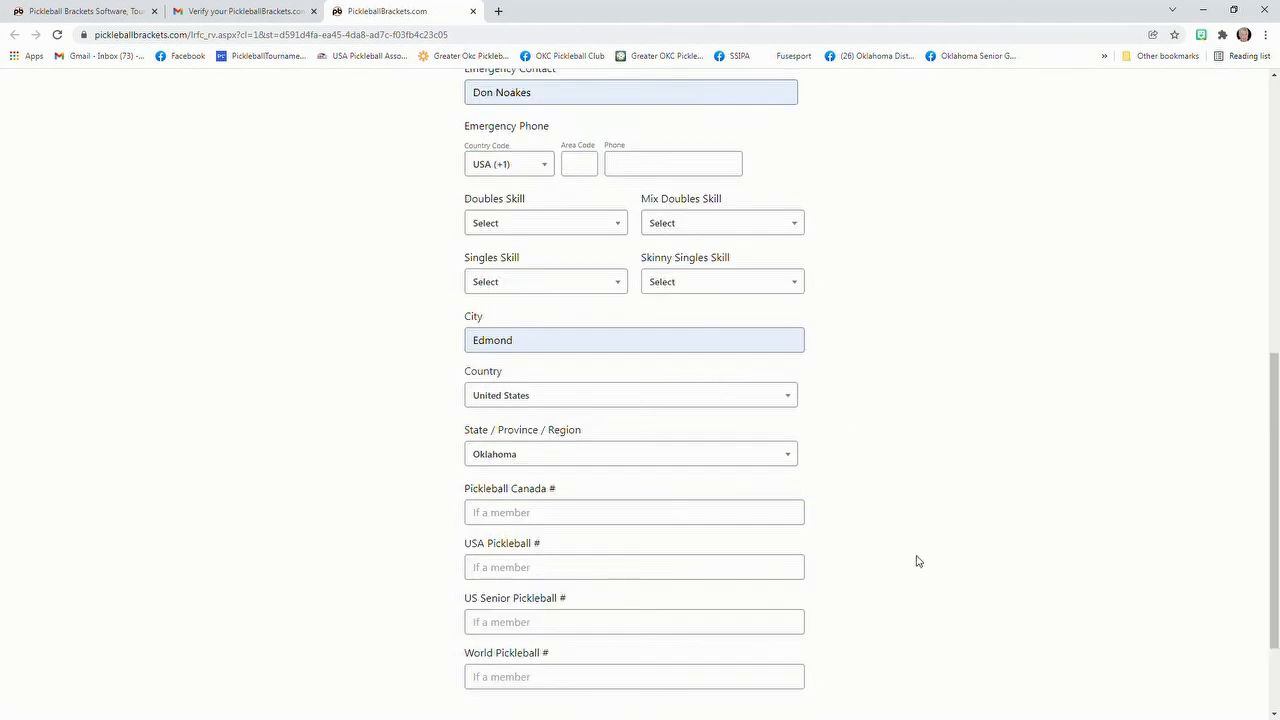
pyautogui.moveTo(925, 430)
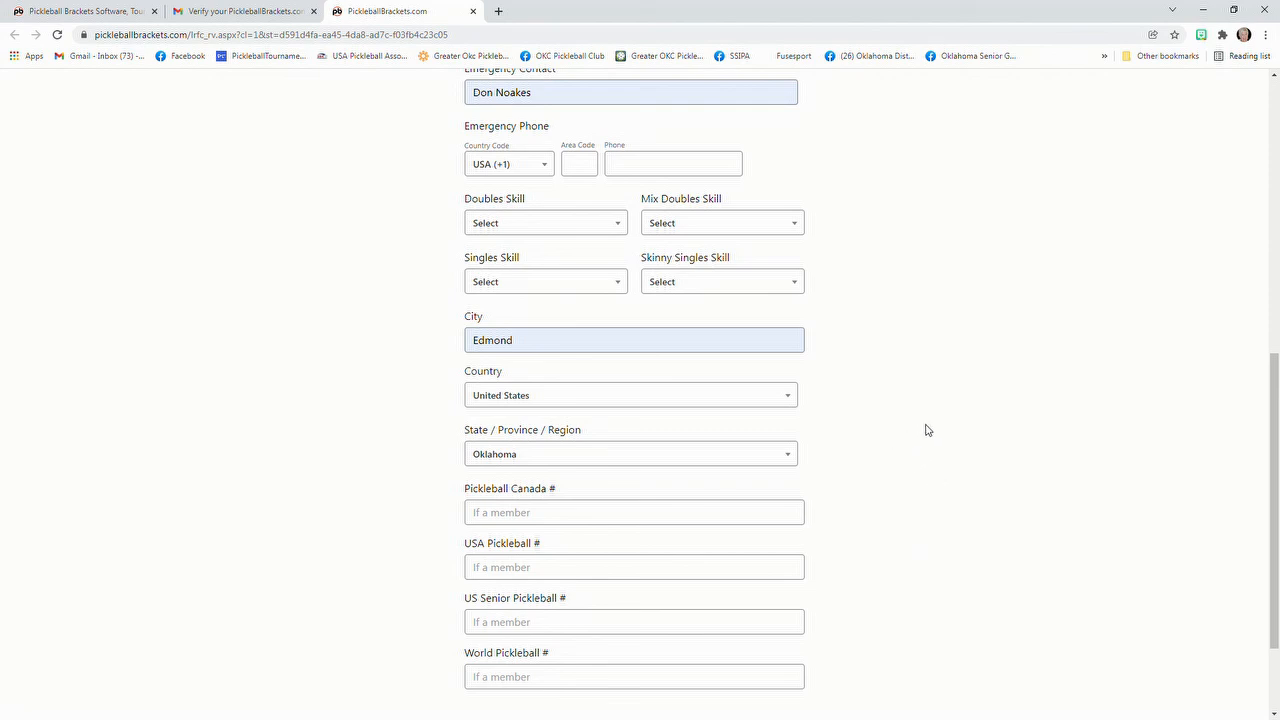
pyautogui.moveTo(930, 426)
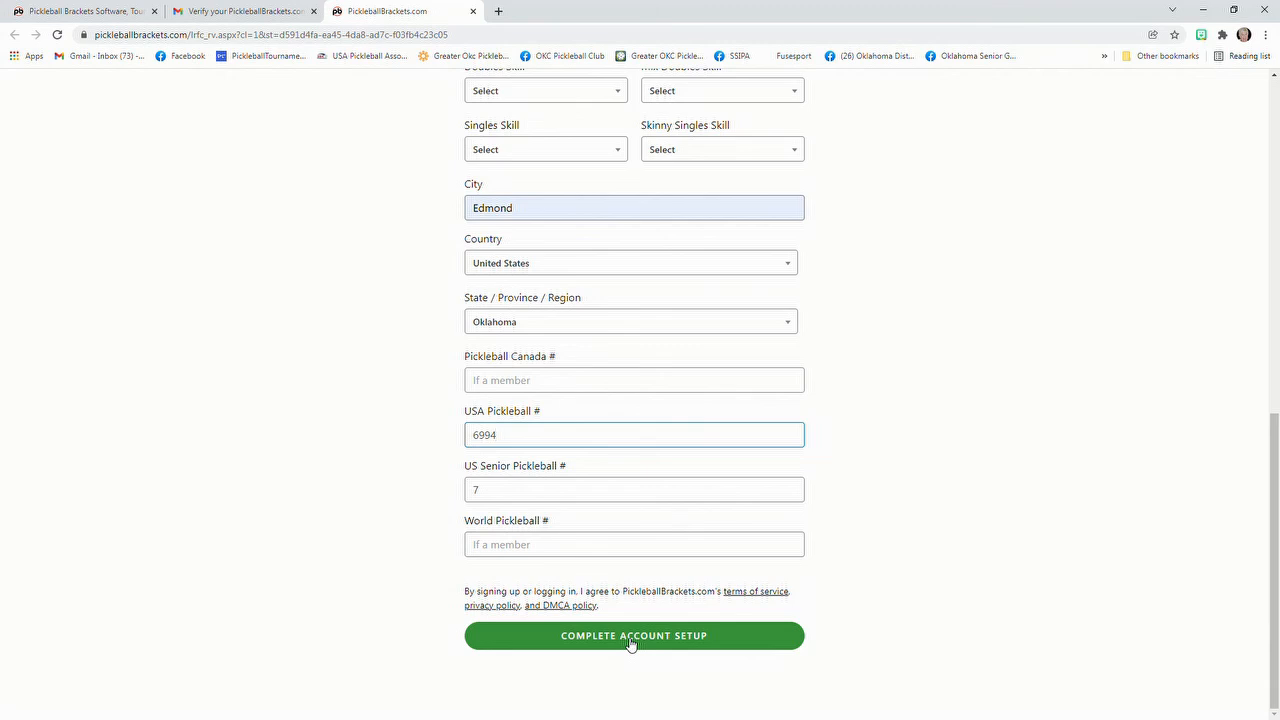
pyautogui.click(633, 635)
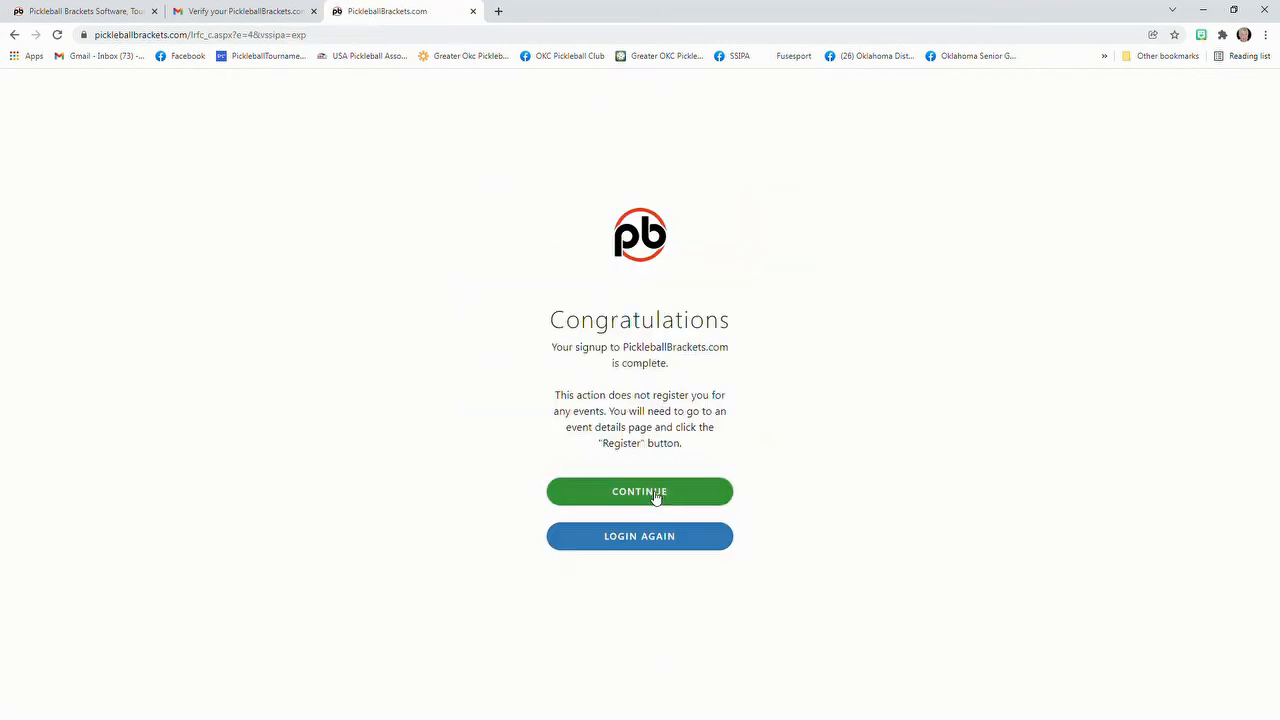
# Continue past the Congratulations page to the tournament listings
pyautogui.click(639, 491)
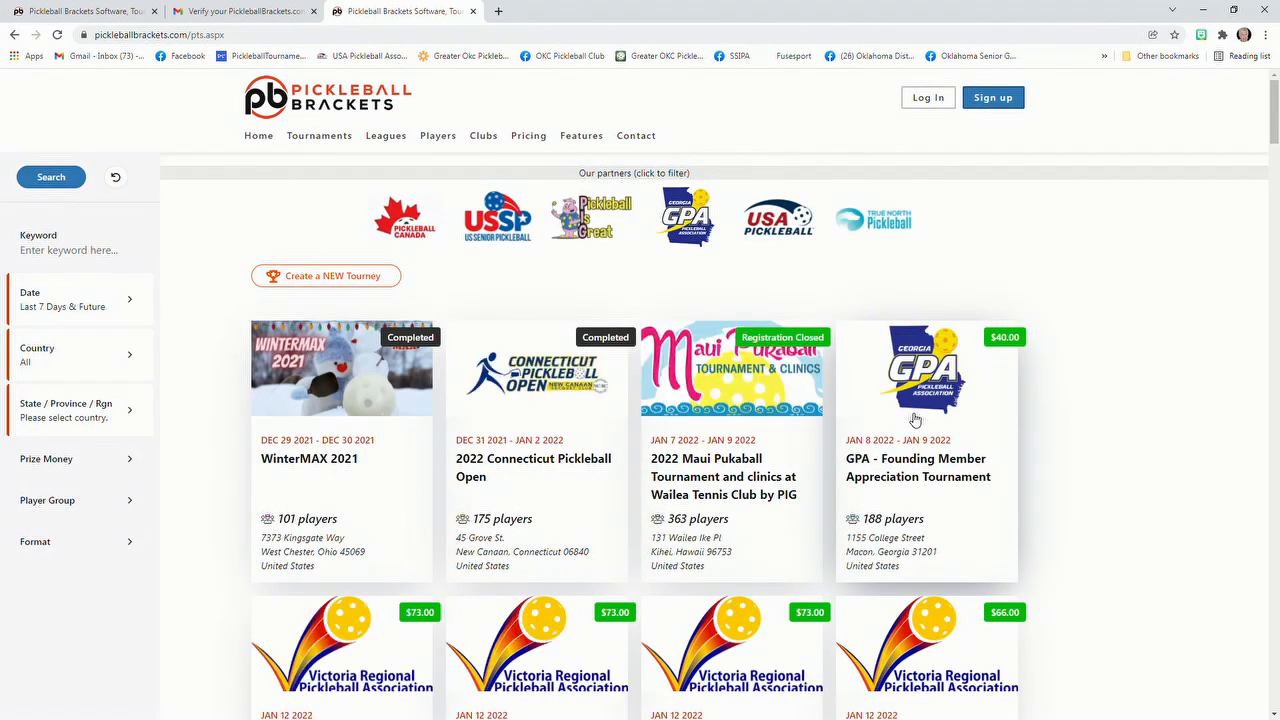
pyautogui.moveTo(1174, 147)
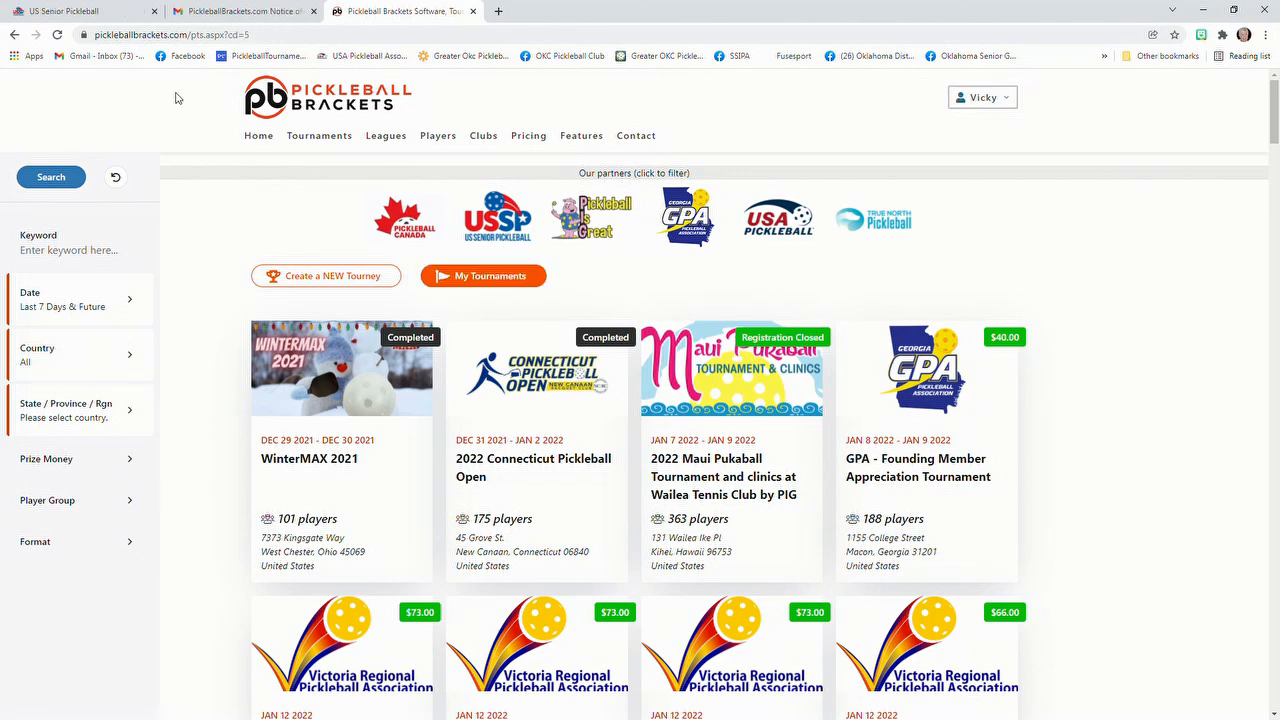
pyautogui.moveTo(1113, 258)
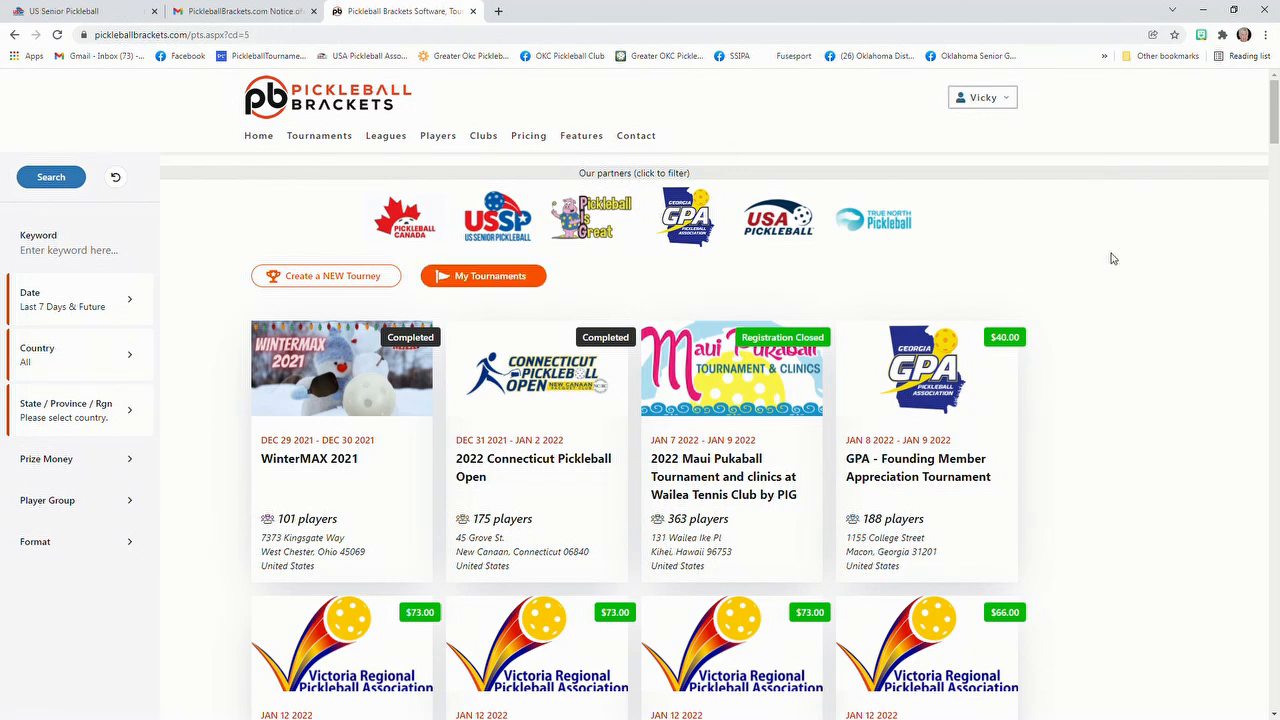
pyautogui.moveTo(1103, 255)
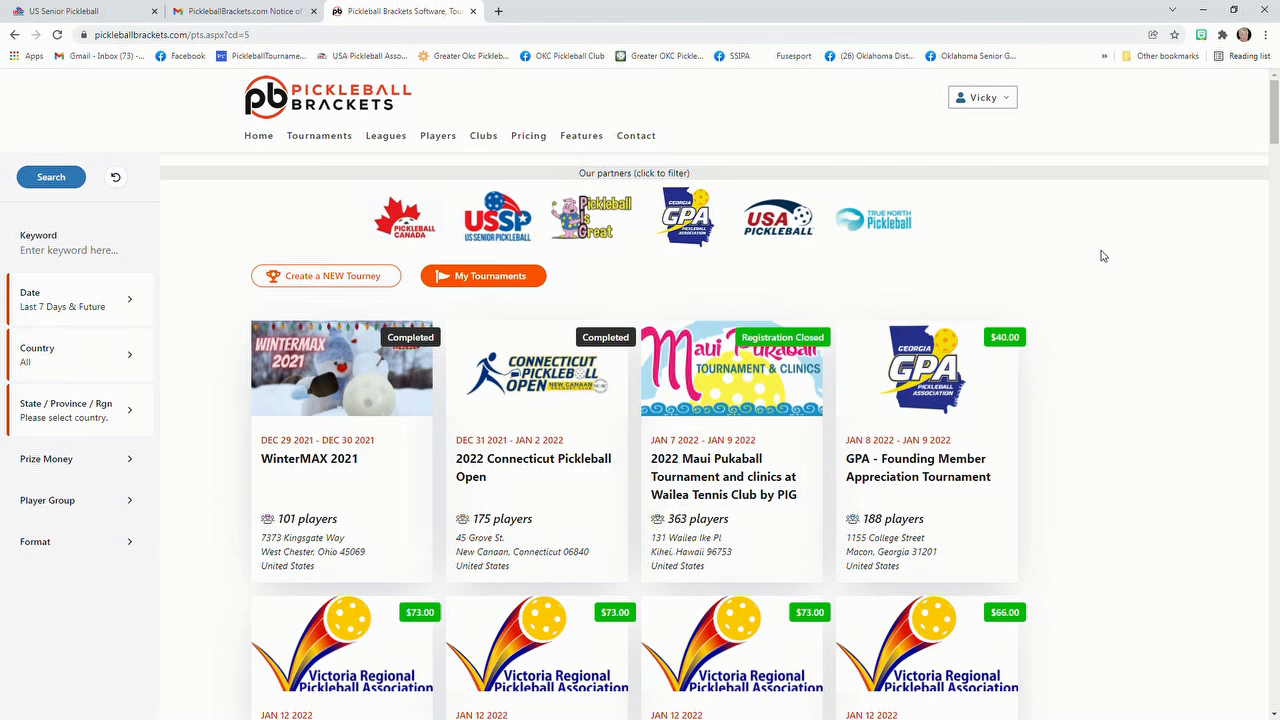
pyautogui.moveTo(547, 109)
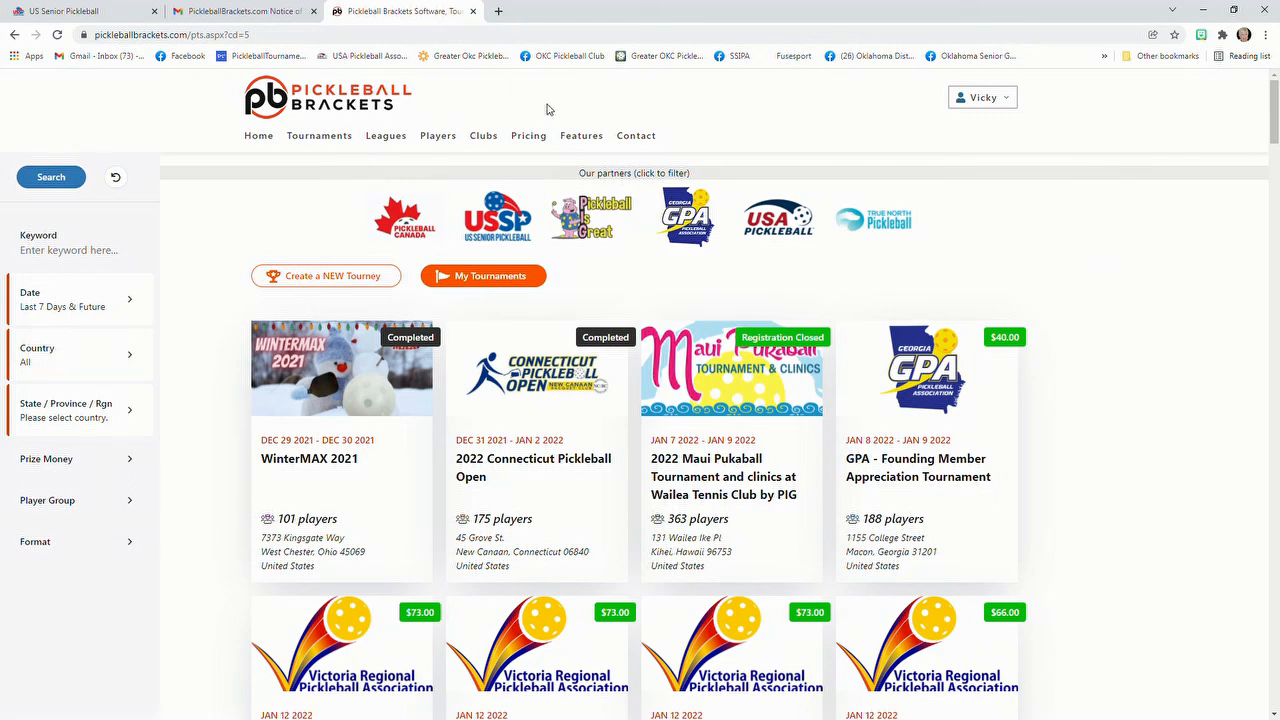
pyautogui.moveTo(318, 98)
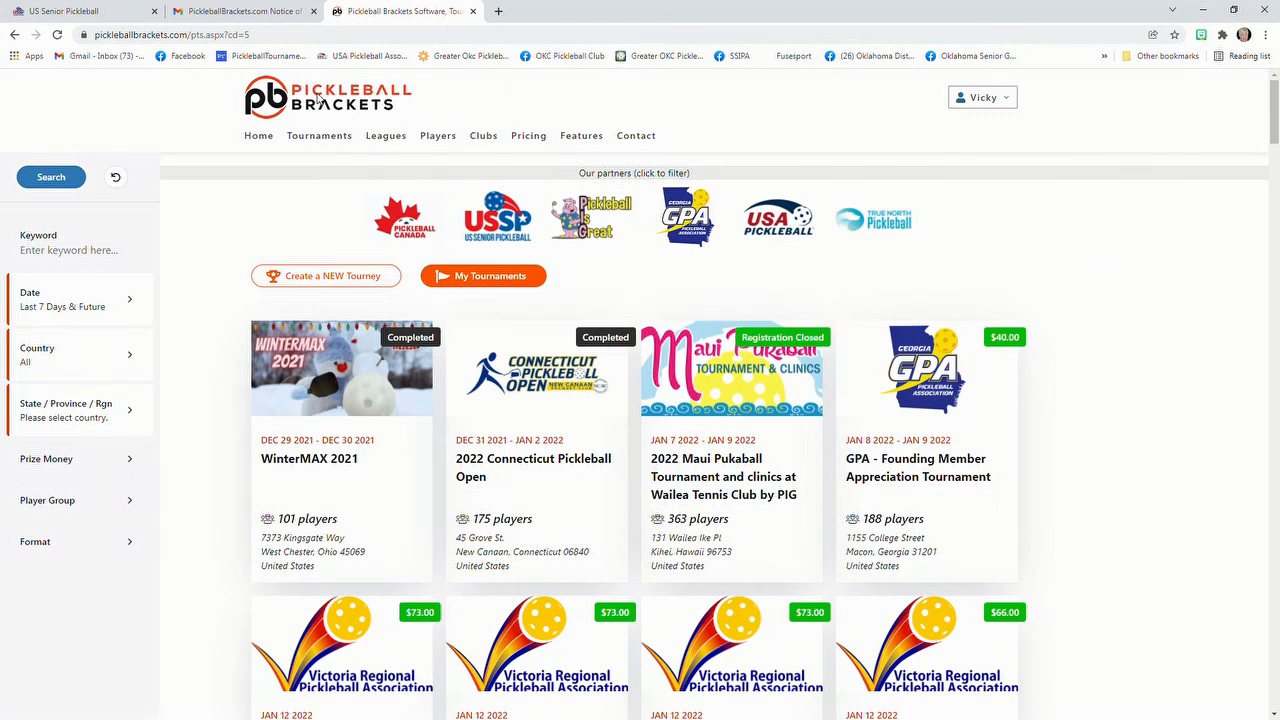
pyautogui.moveTo(983, 97)
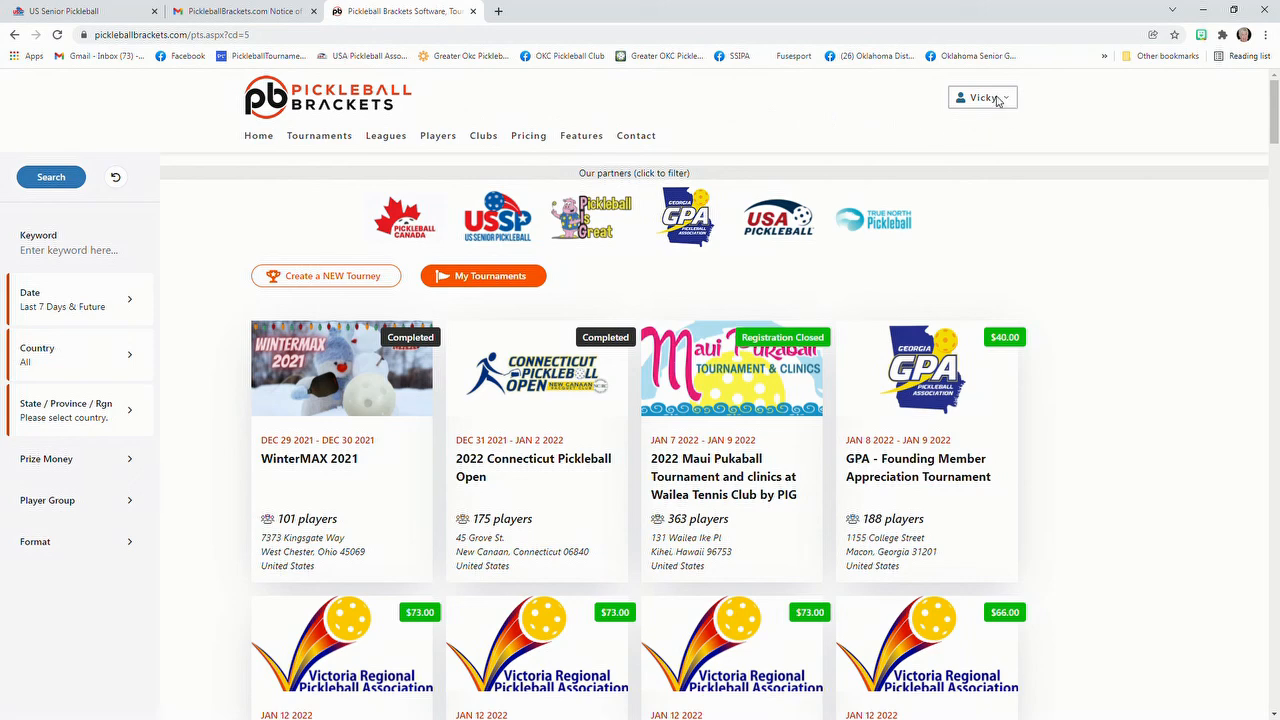
pyautogui.moveTo(995, 100)
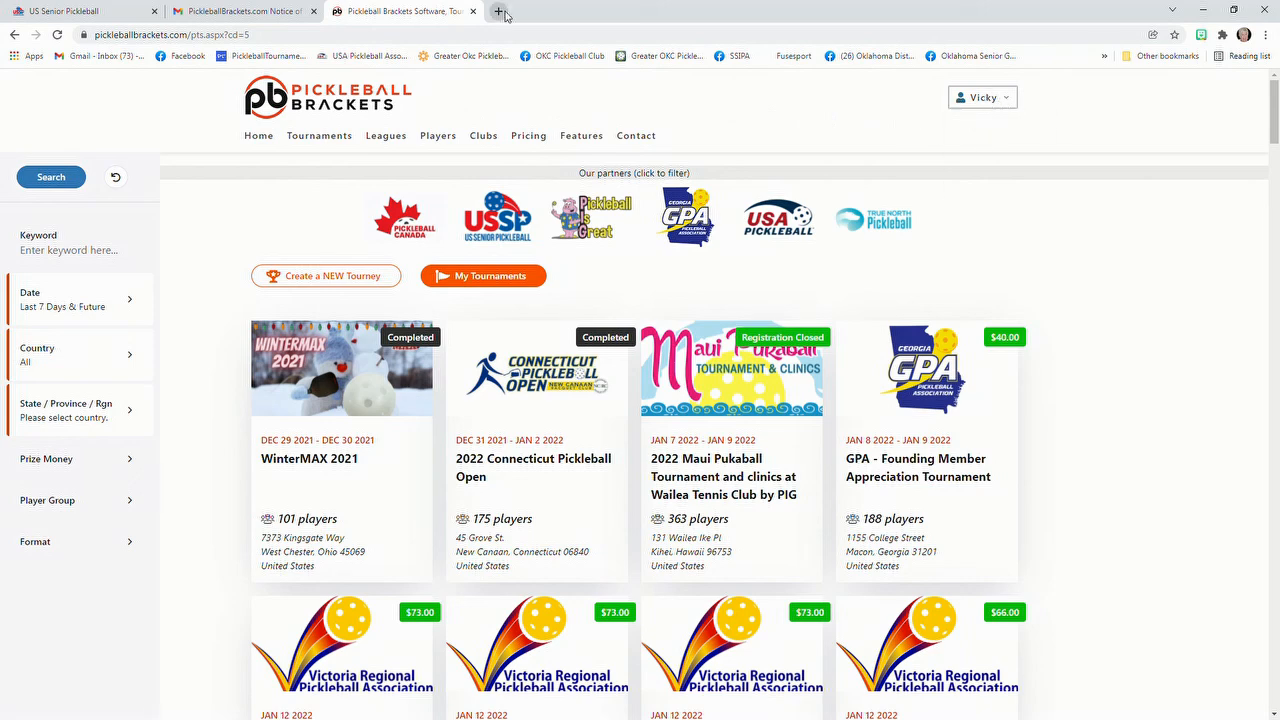
# Open My Profile from the account menu and scroll to the Self Rating section
pyautogui.click(982, 97)
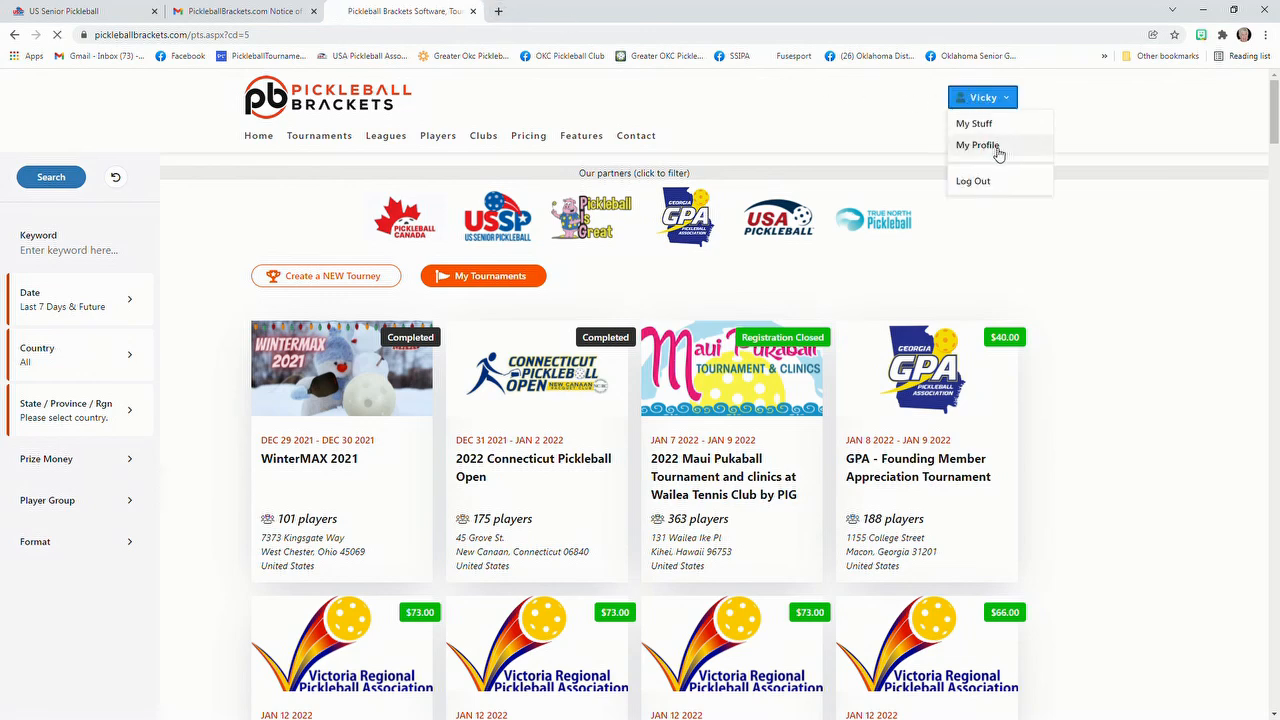
pyautogui.click(977, 145)
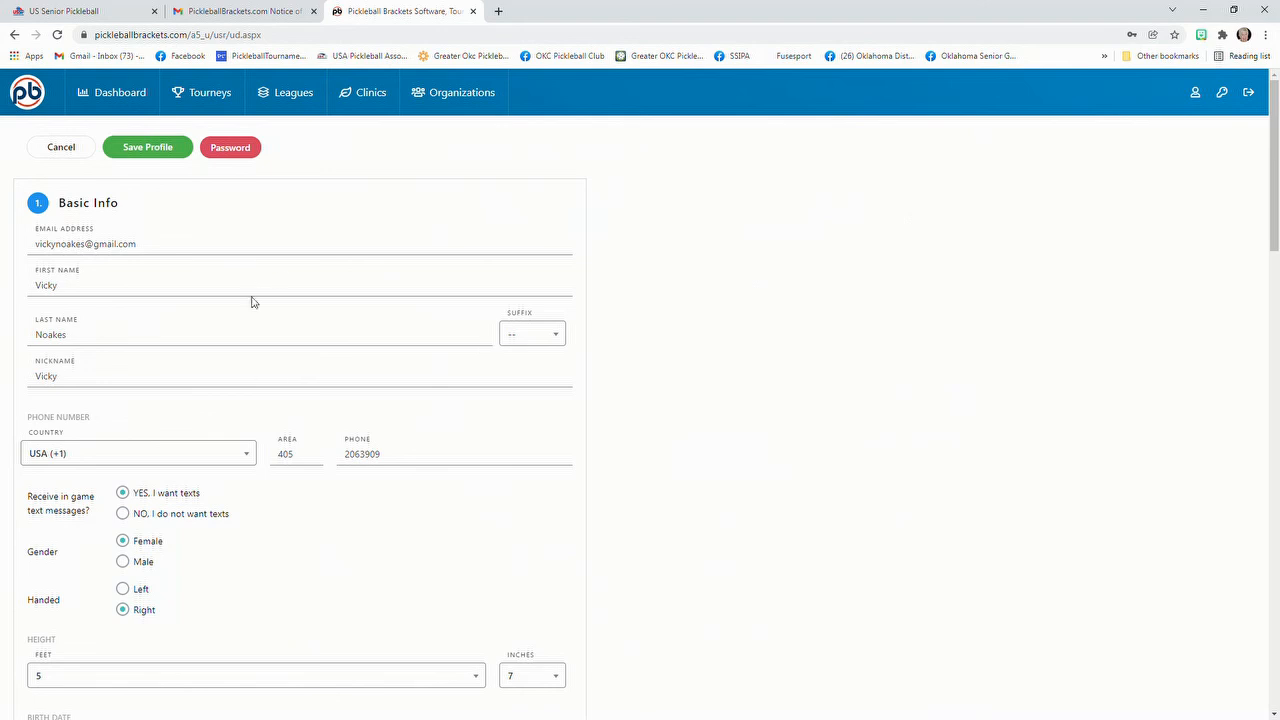
pyautogui.moveTo(454, 716)
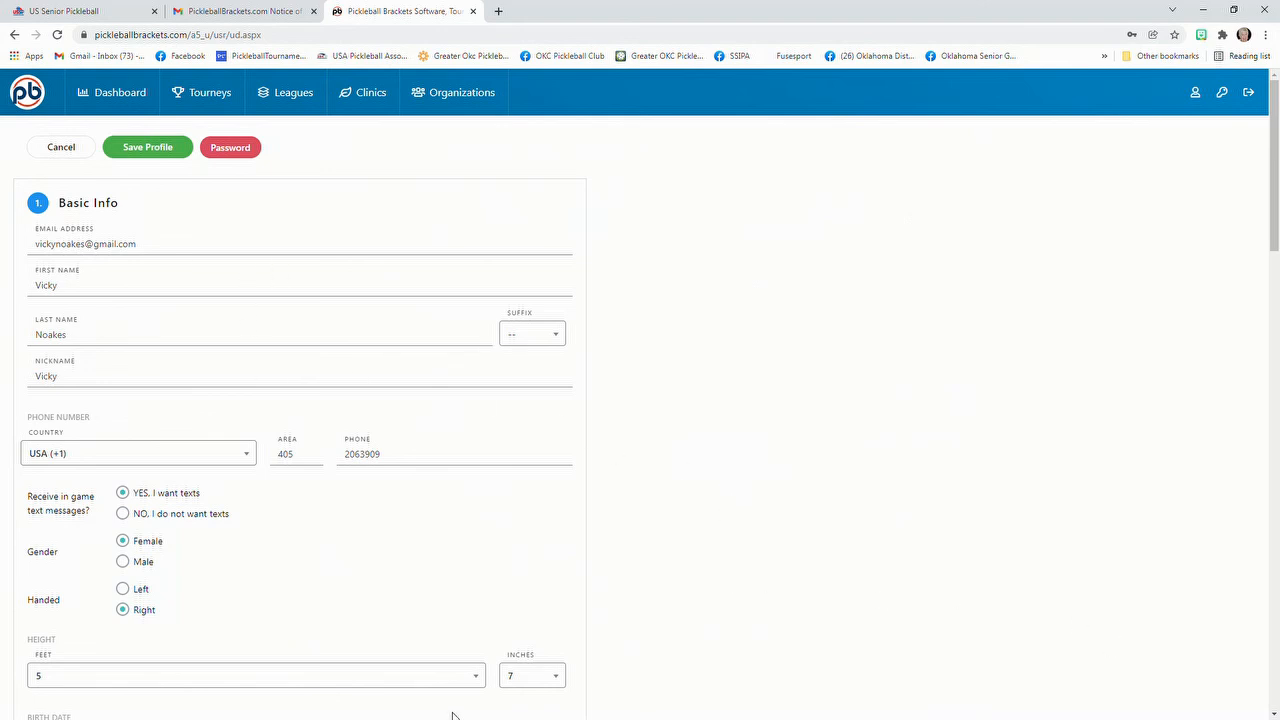
pyautogui.scroll(-3)
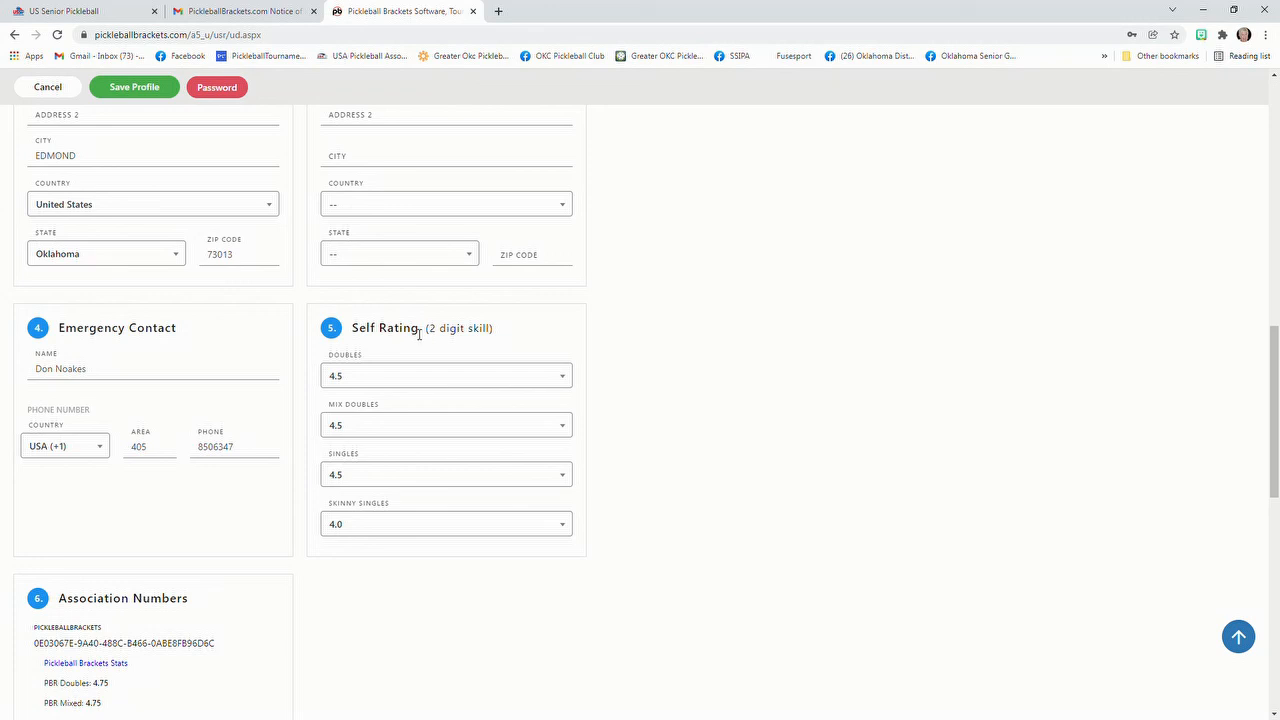
pyautogui.moveTo(364, 457)
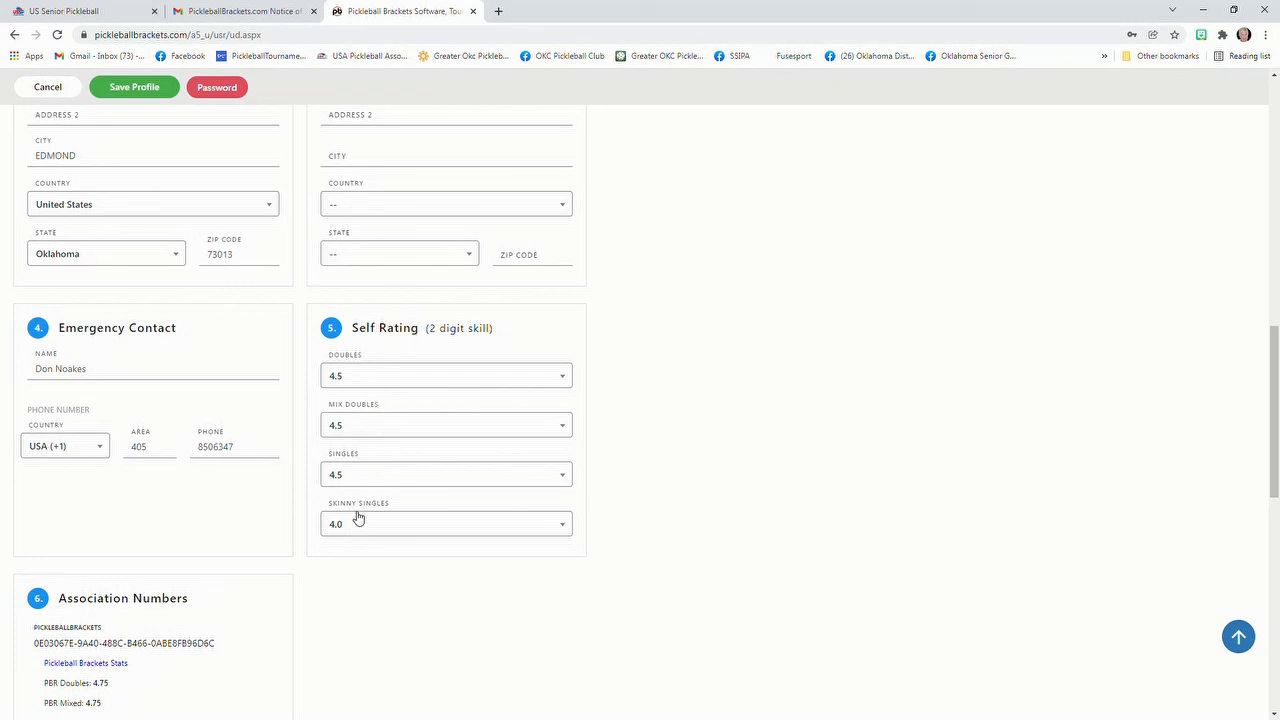
pyautogui.moveTo(386, 530)
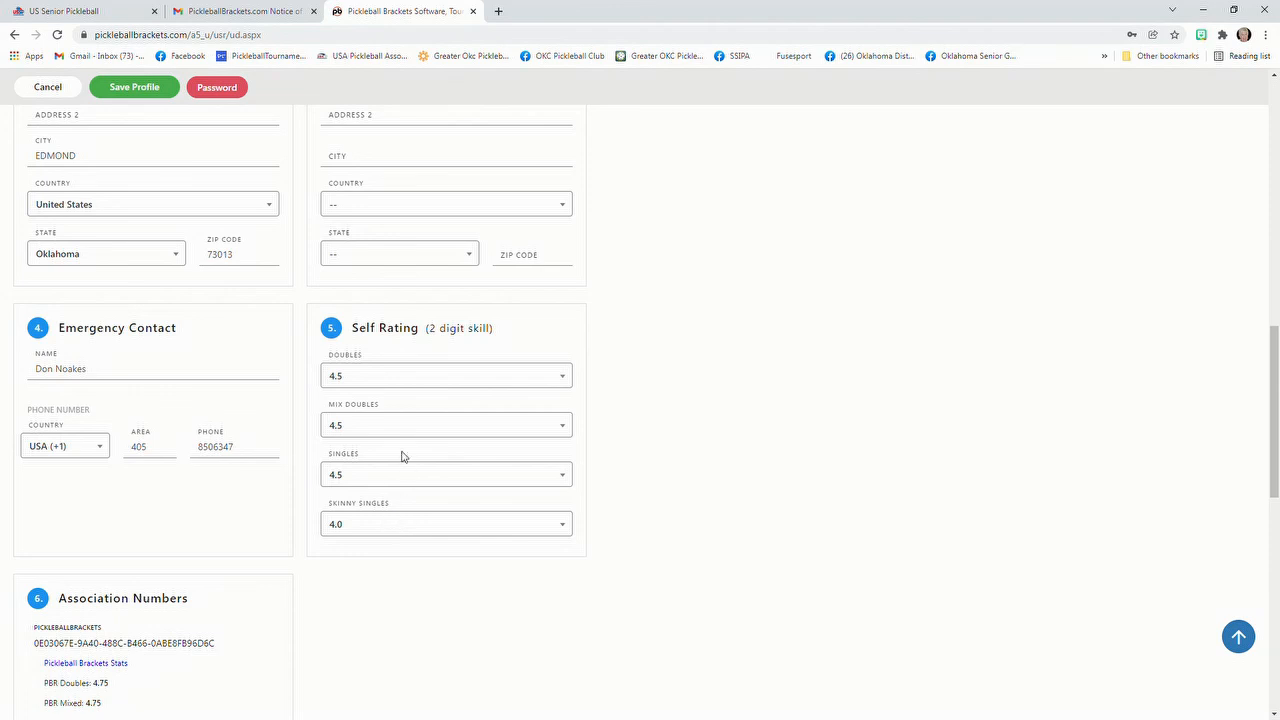
pyautogui.scroll(-3)
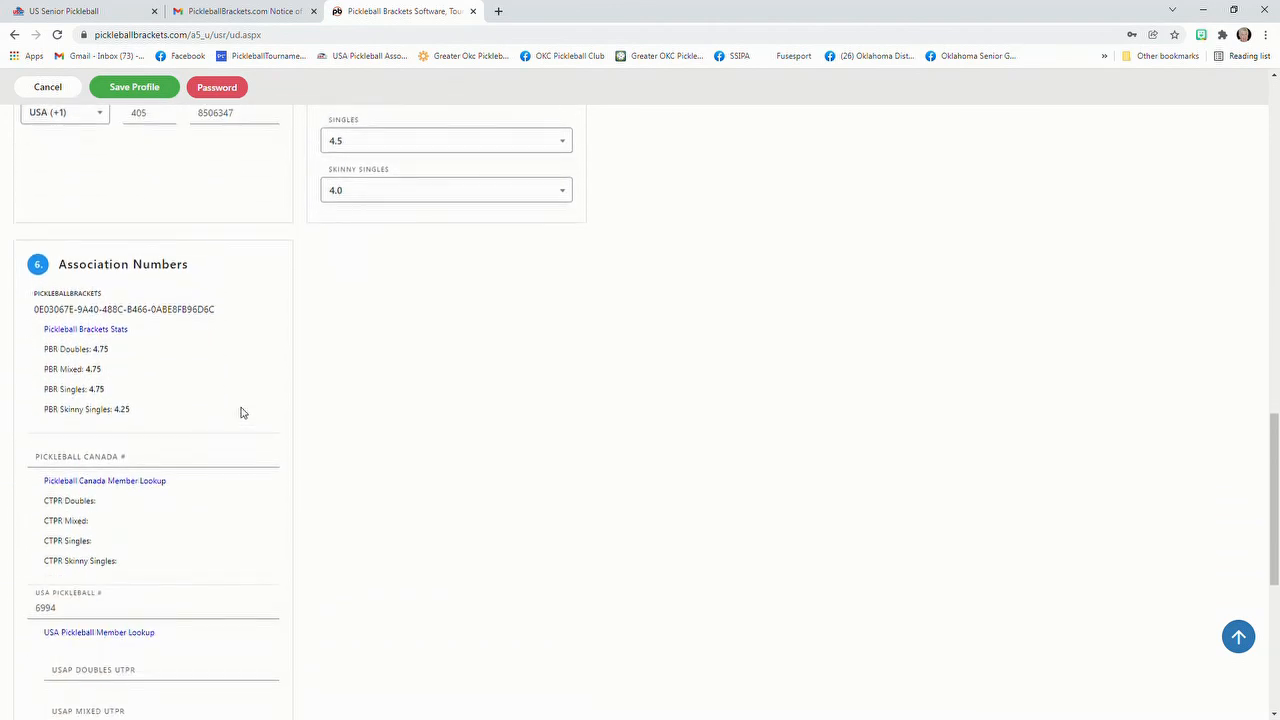
pyautogui.moveTo(210, 270)
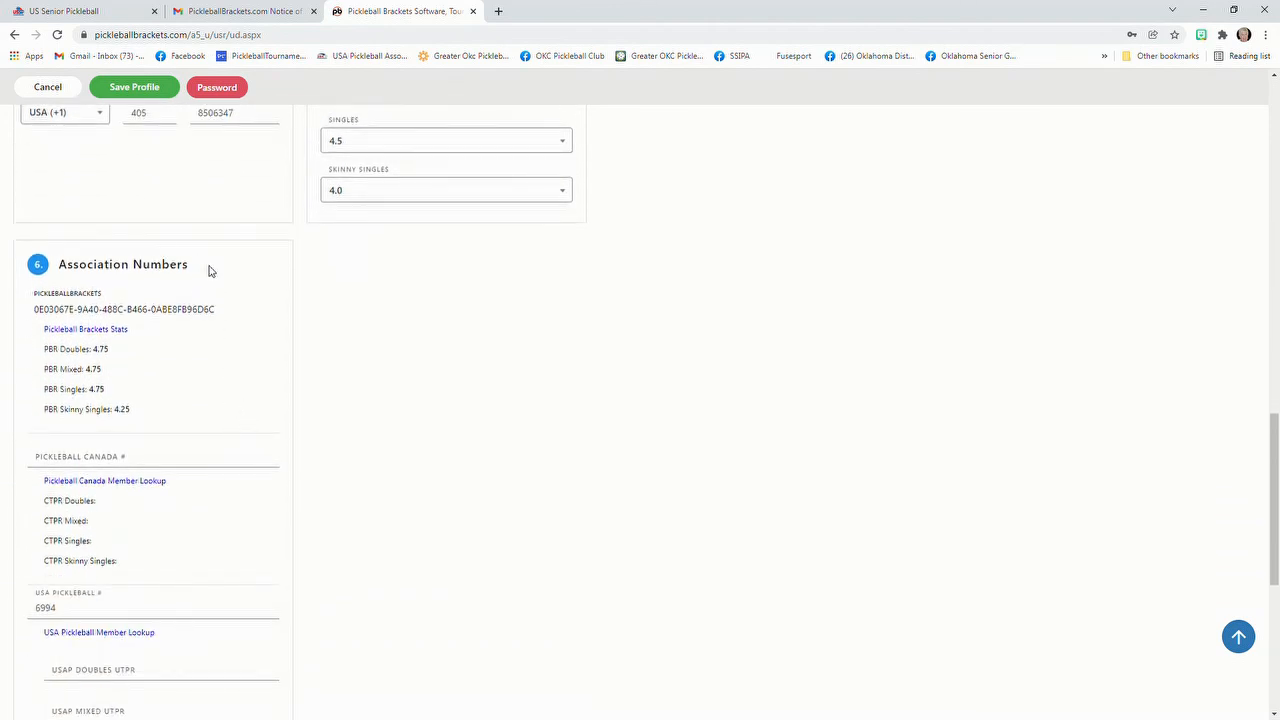
pyautogui.scroll(-3)
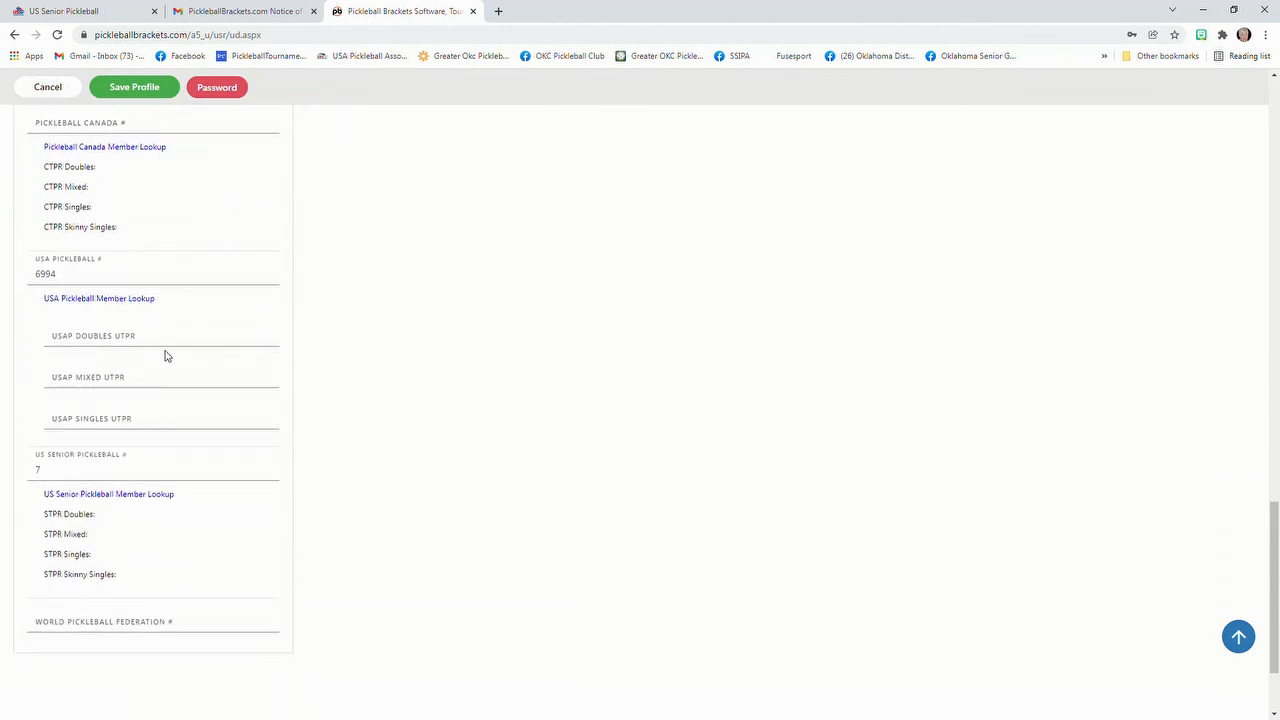
pyautogui.moveTo(100, 508)
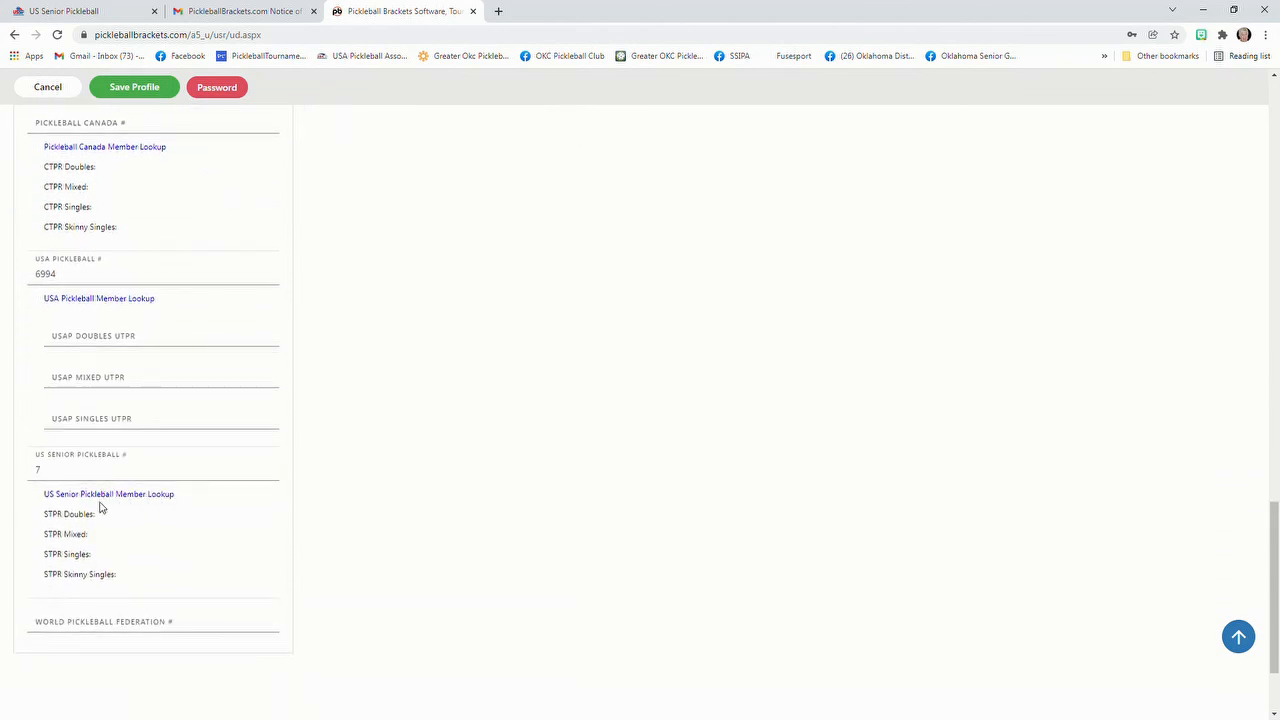
pyautogui.moveTo(60, 507)
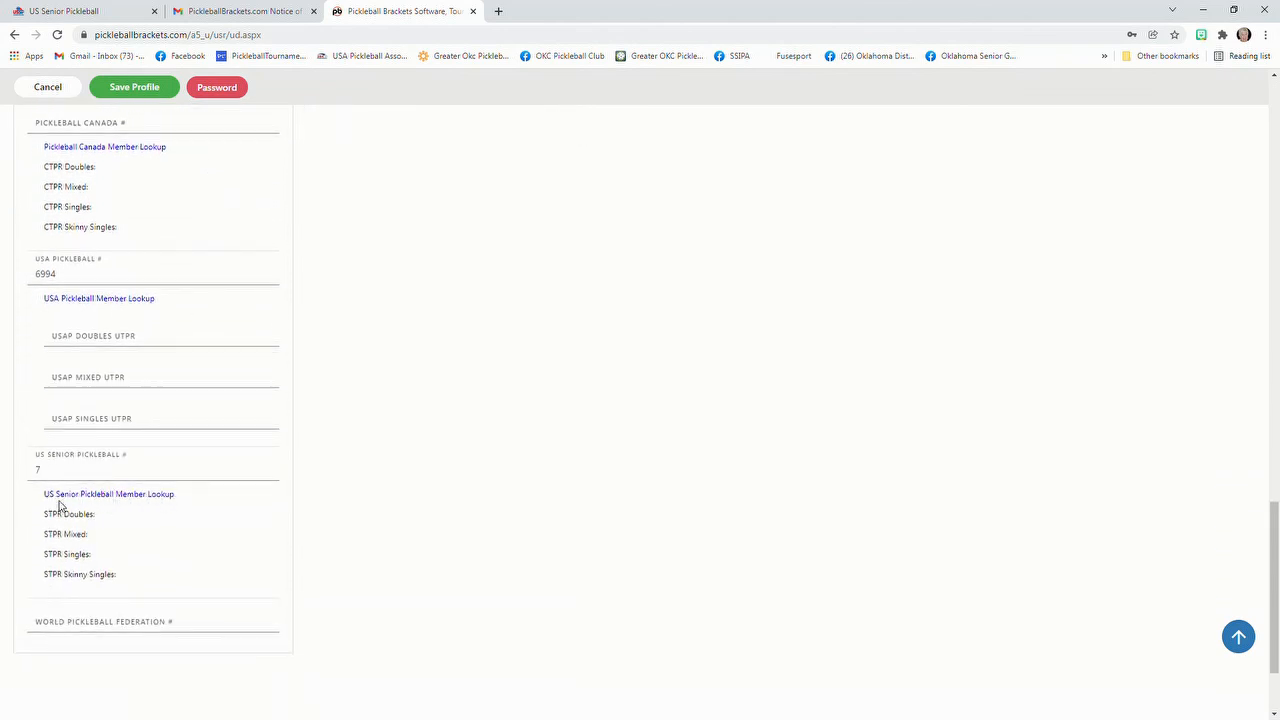
pyautogui.moveTo(137, 503)
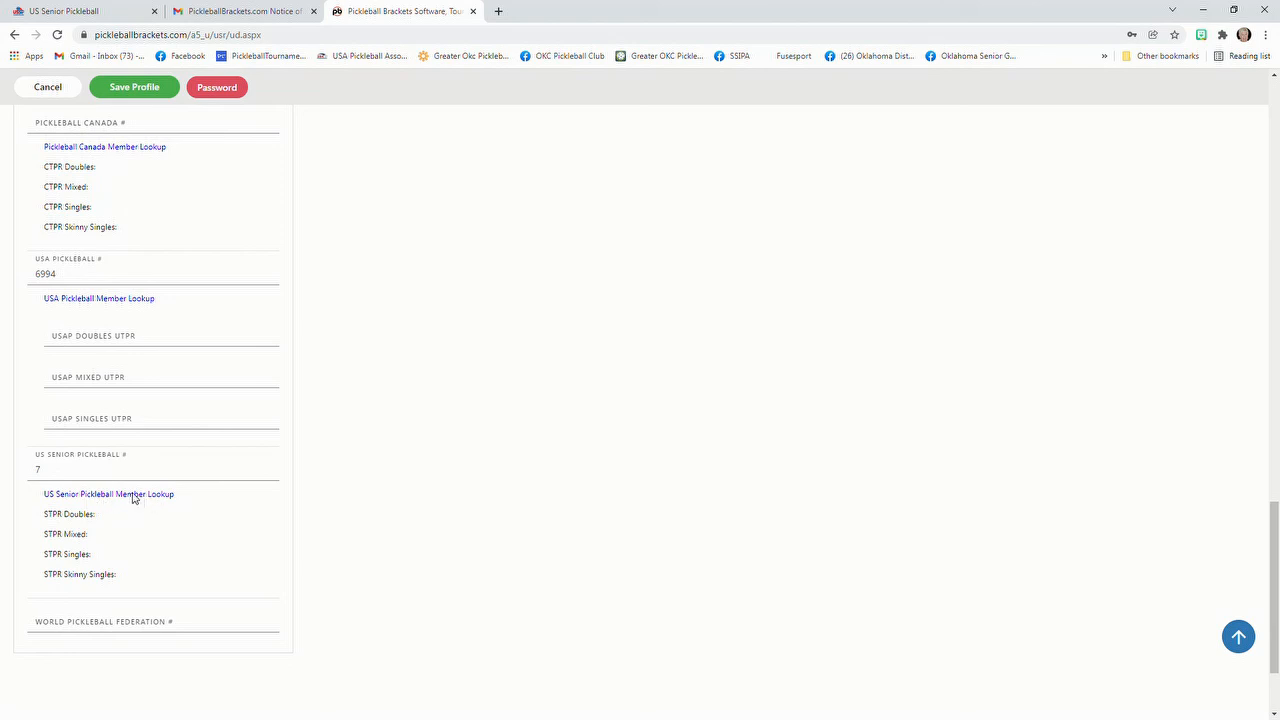
pyautogui.click(108, 494)
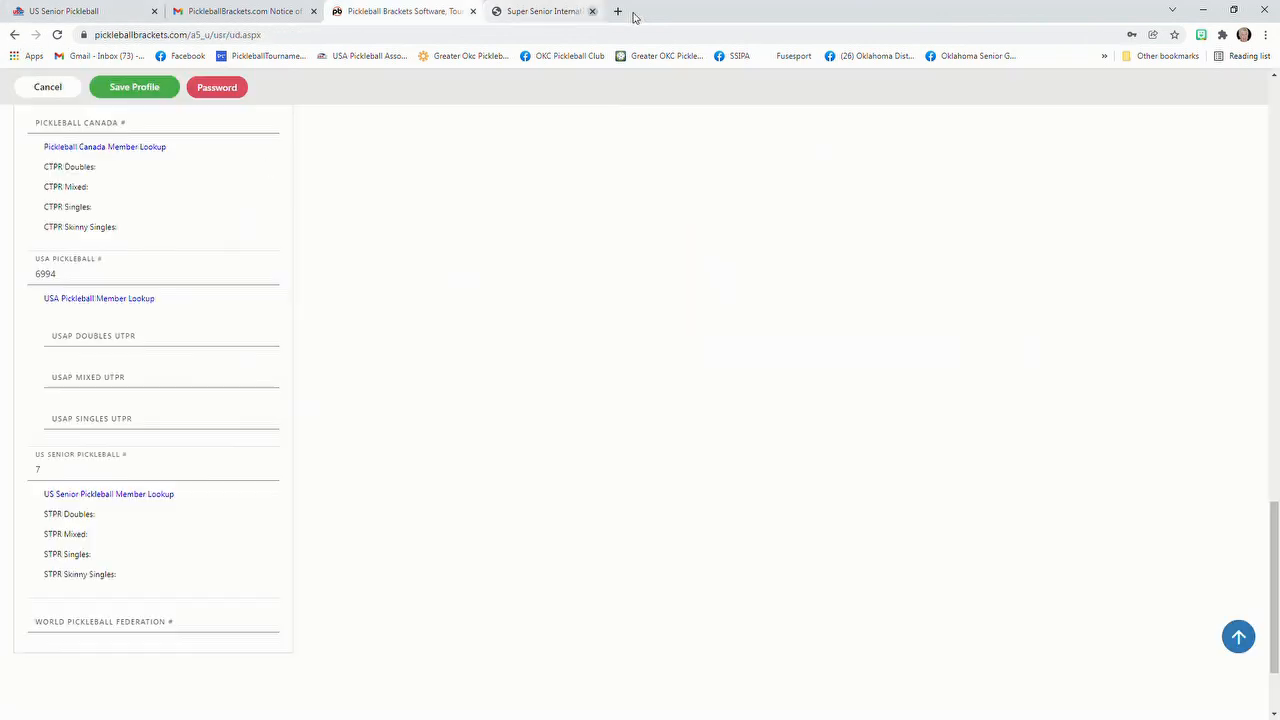
pyautogui.click(592, 11)
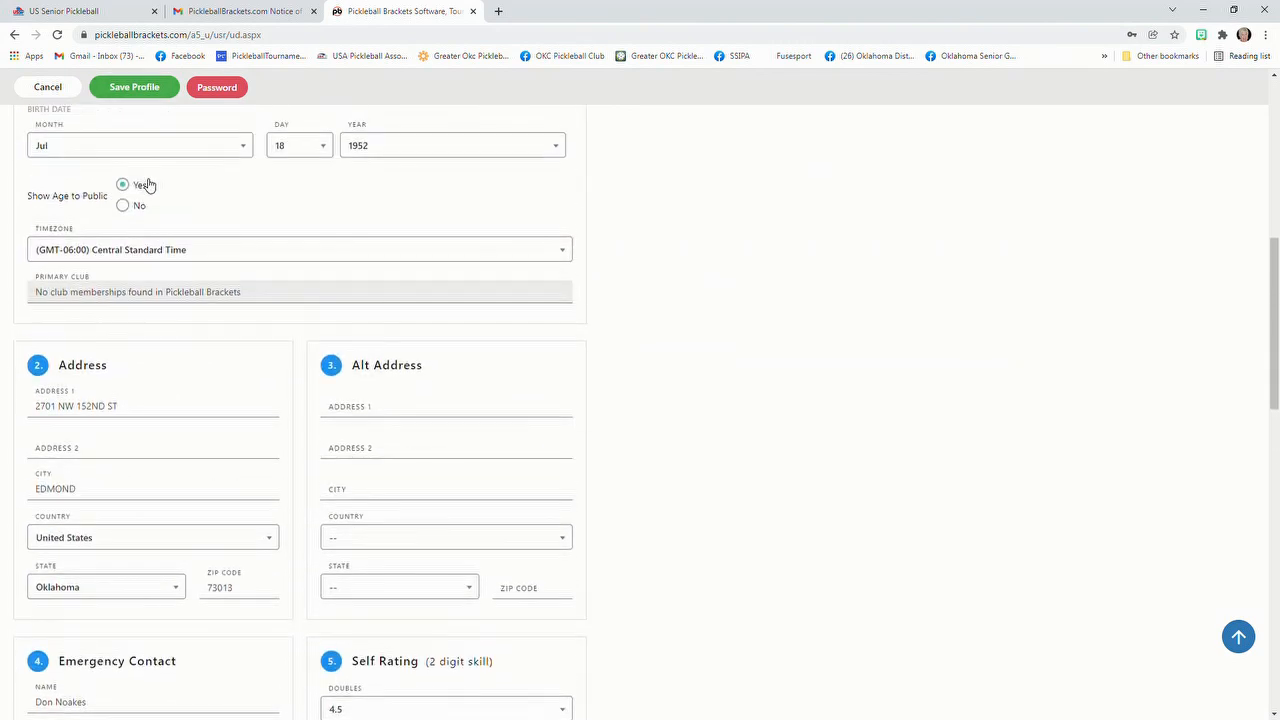
# Keep Show Age to Public at Yes, save the profile, and dismiss the expired-membership alert
pyautogui.click(122, 185)
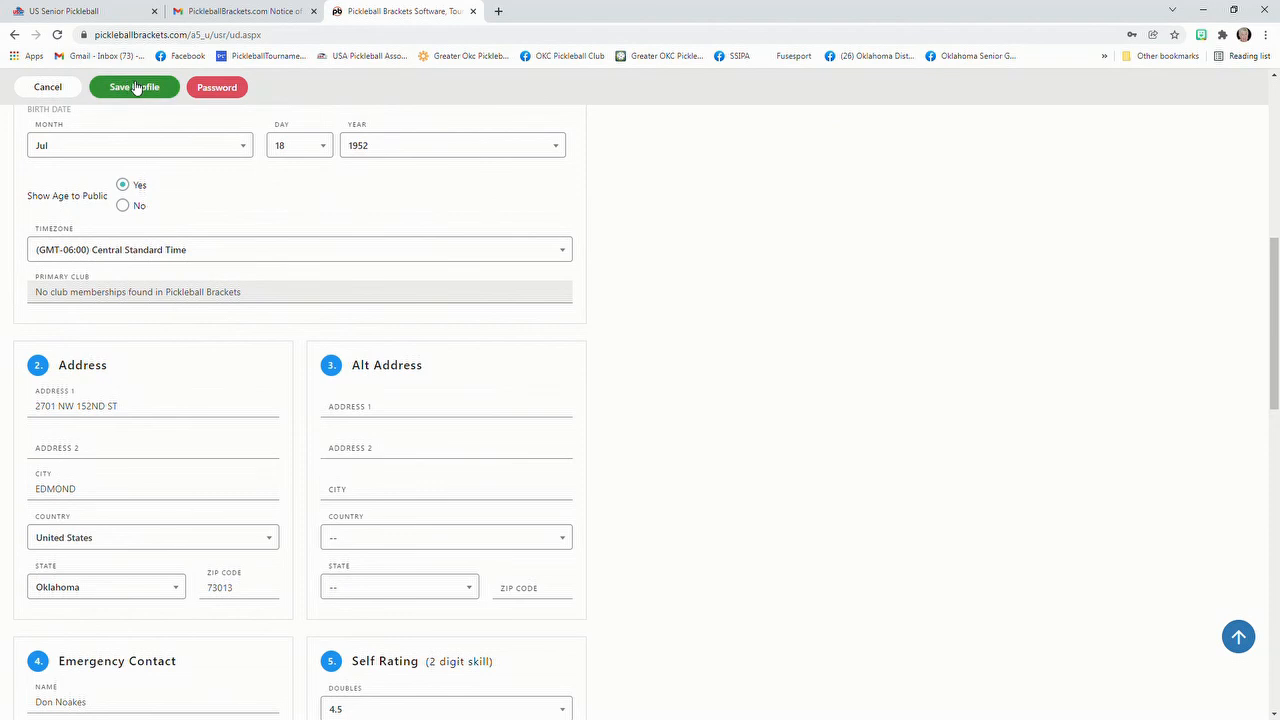
pyautogui.click(134, 87)
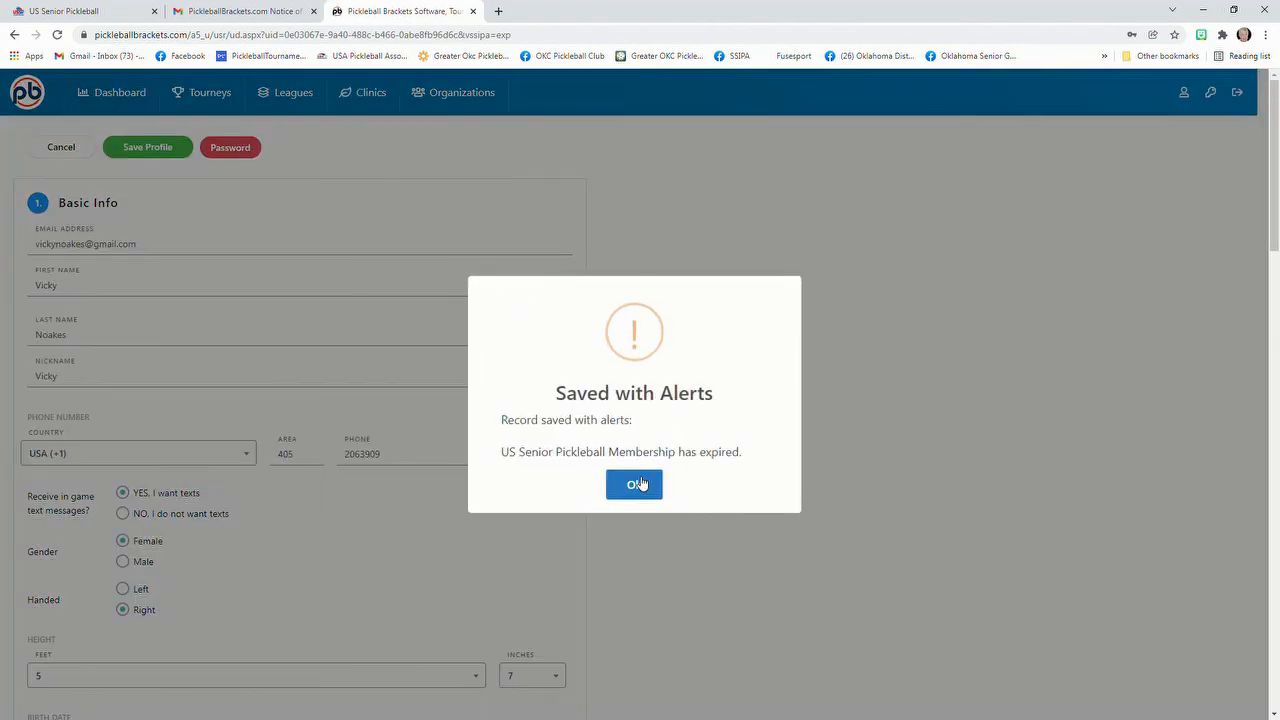
pyautogui.click(634, 484)
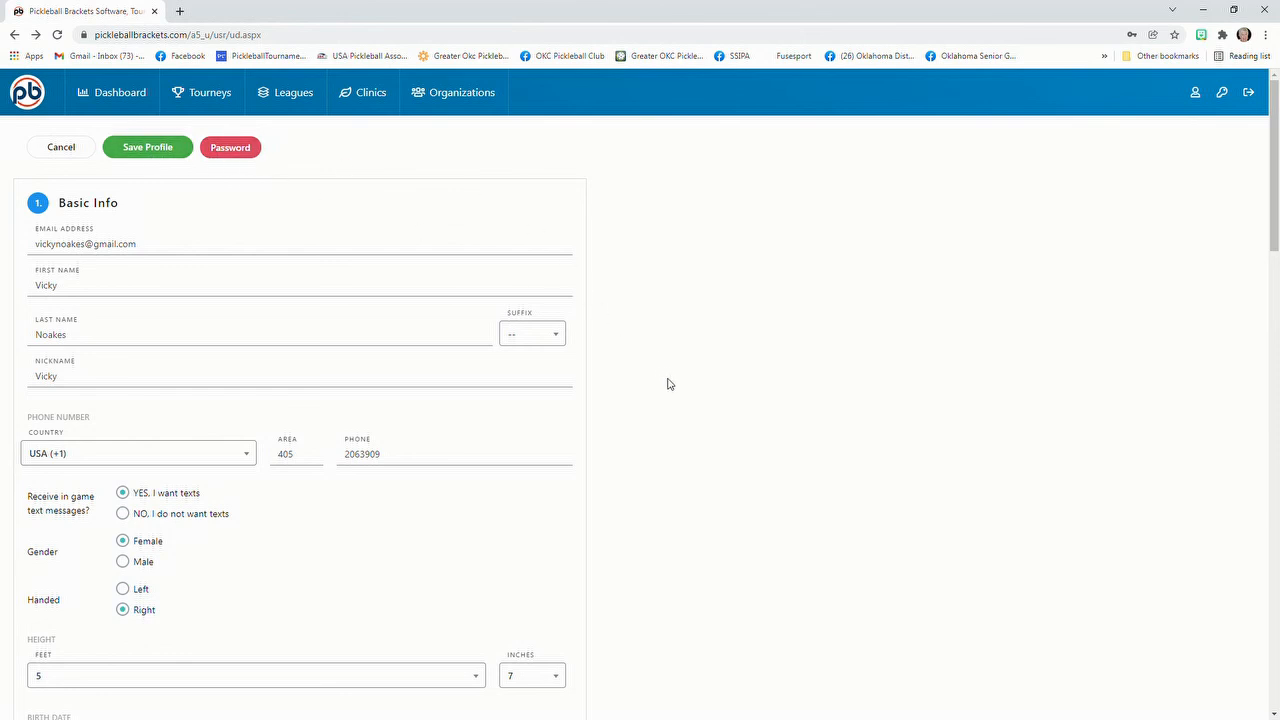
pyautogui.moveTo(61, 147)
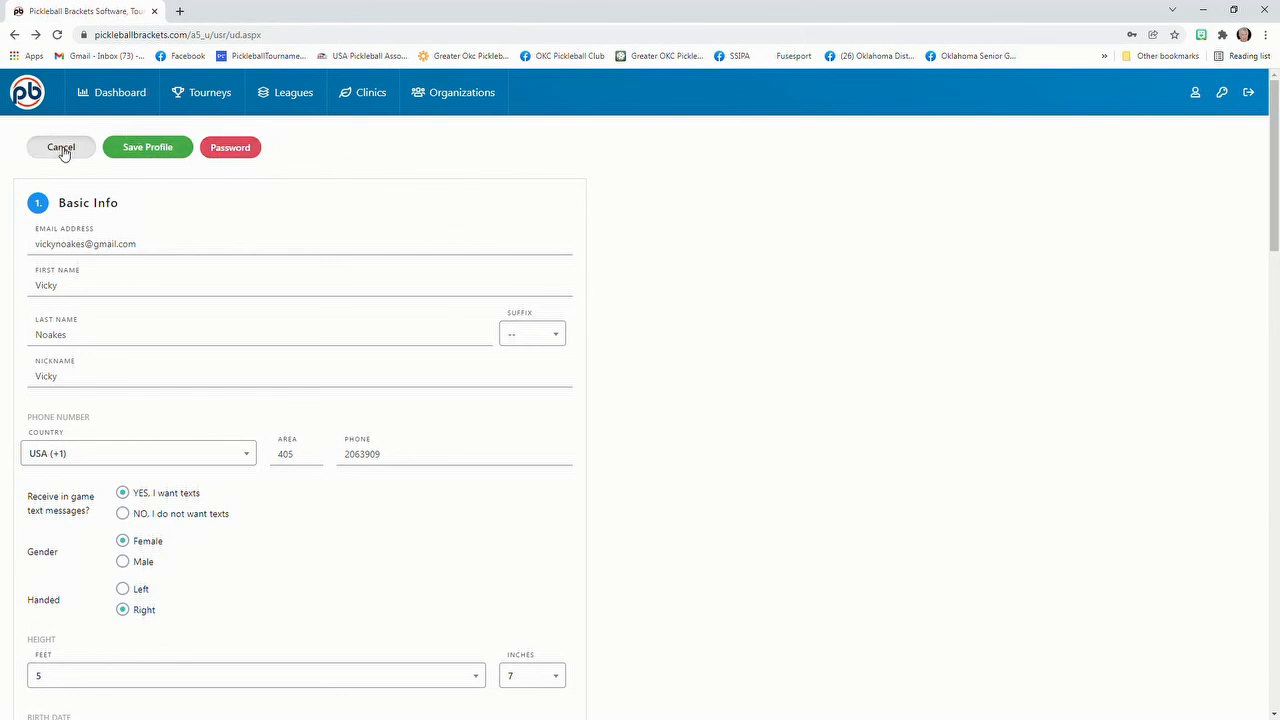
# Cancel out of the profile editor to view the player Dashboard
pyautogui.click(61, 147)
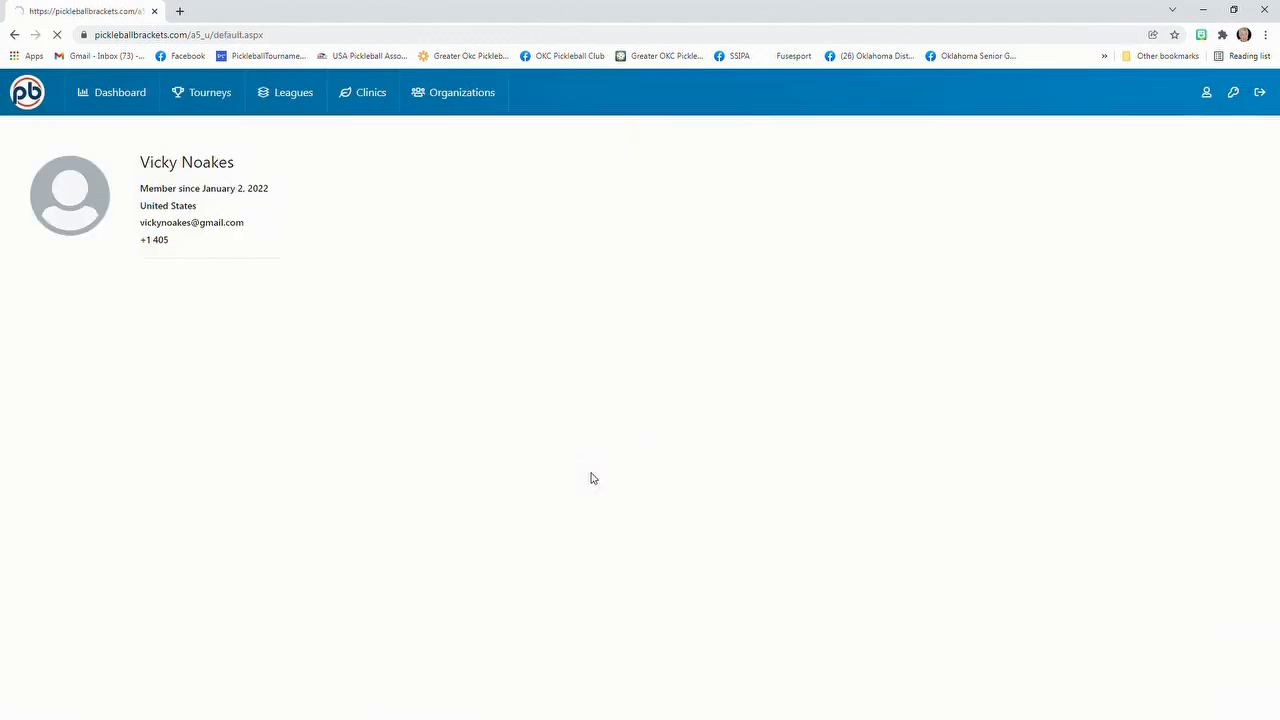
pyautogui.click(120, 92)
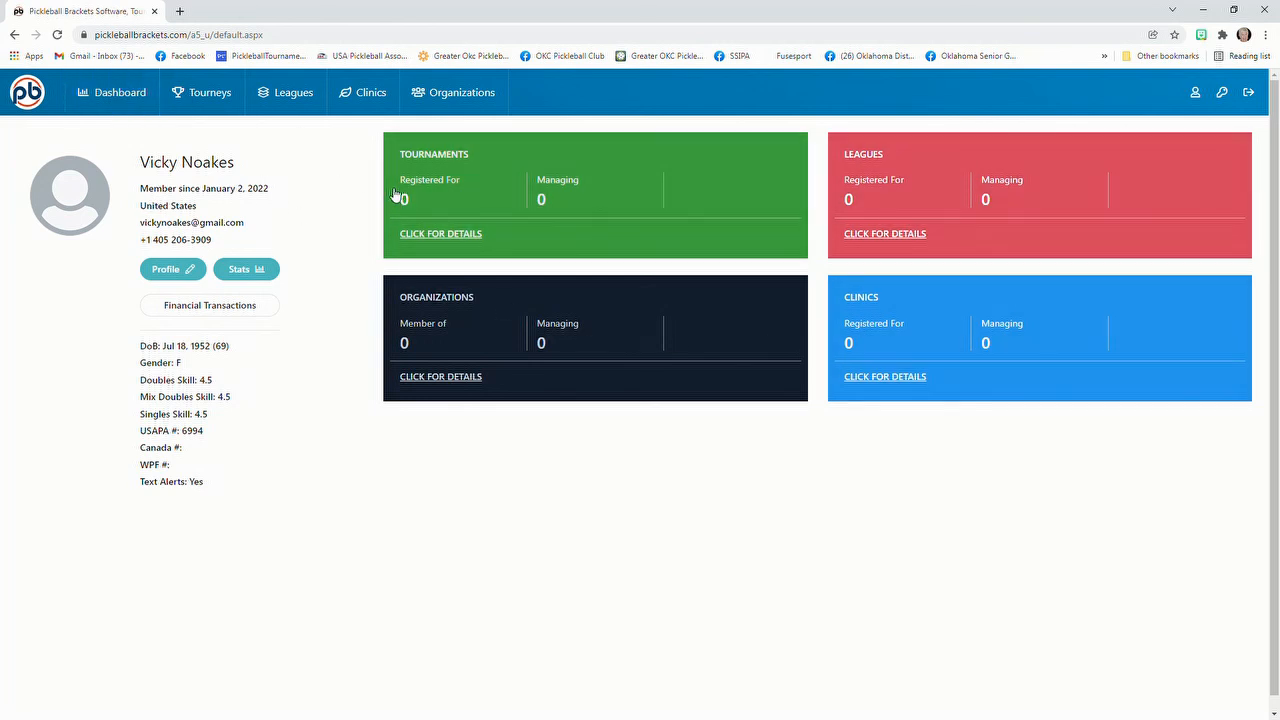
pyautogui.moveTo(458, 182)
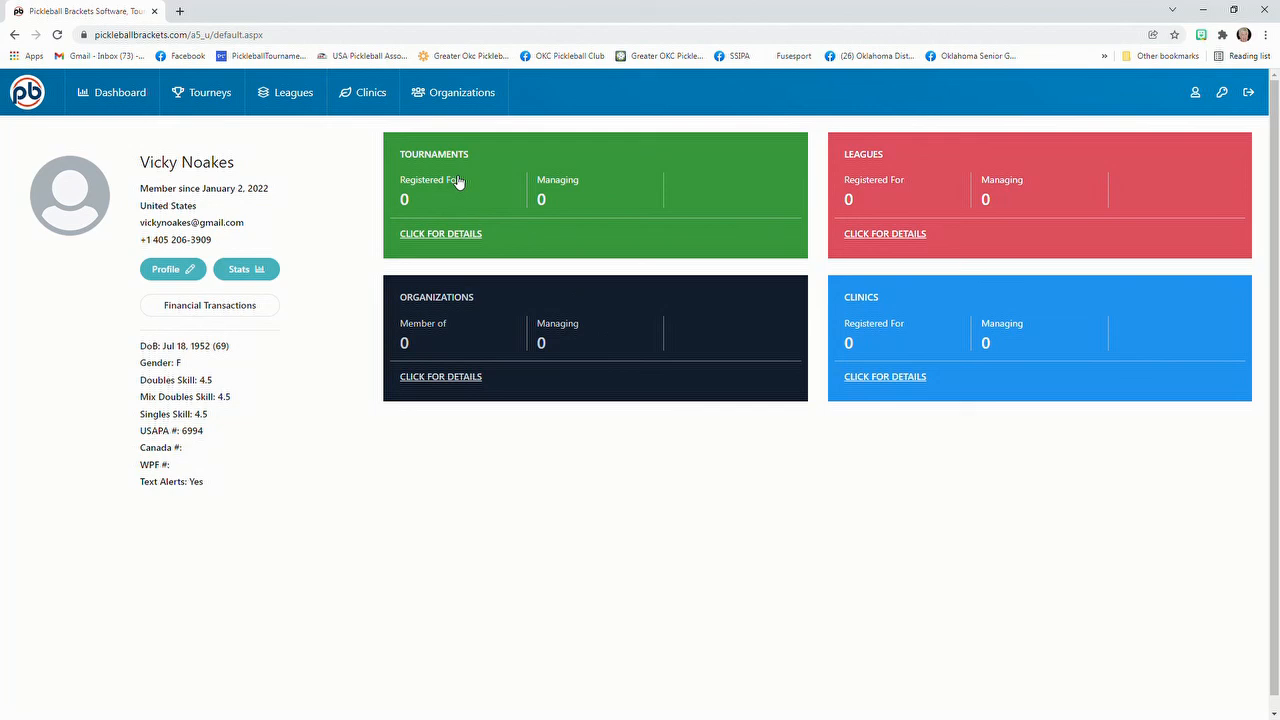
pyautogui.moveTo(554, 200)
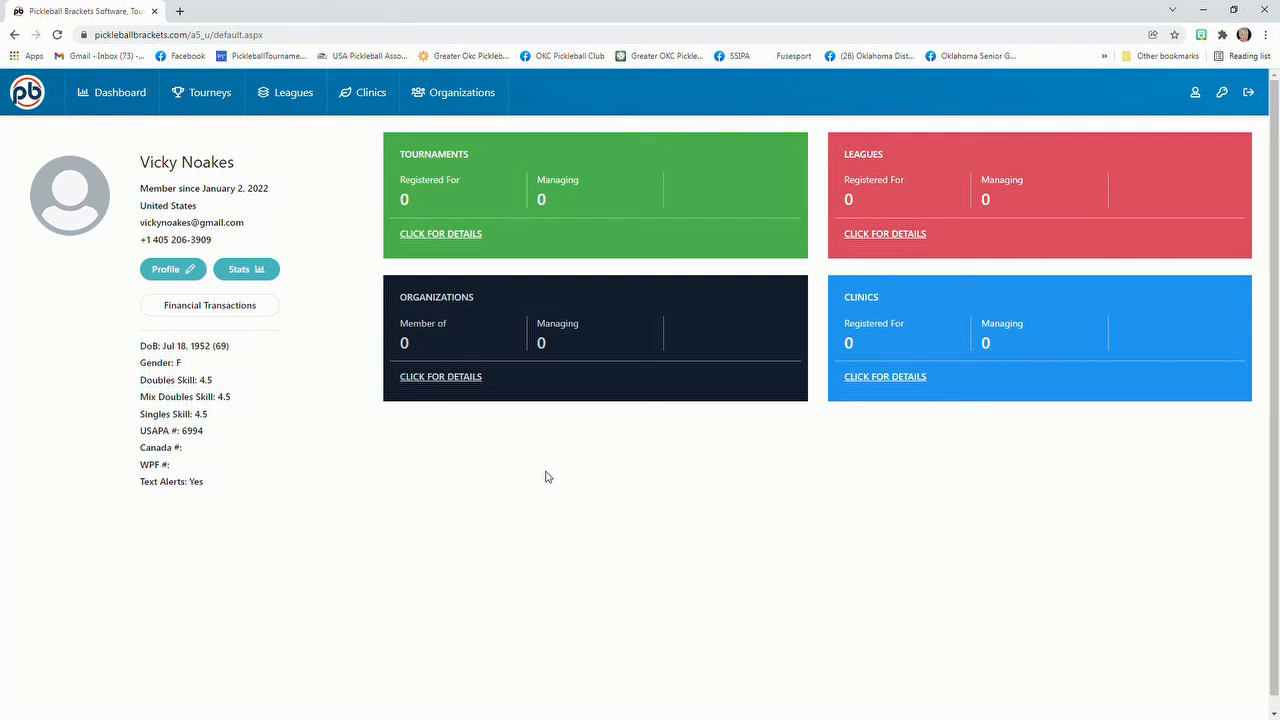
pyautogui.moveTo(529, 482)
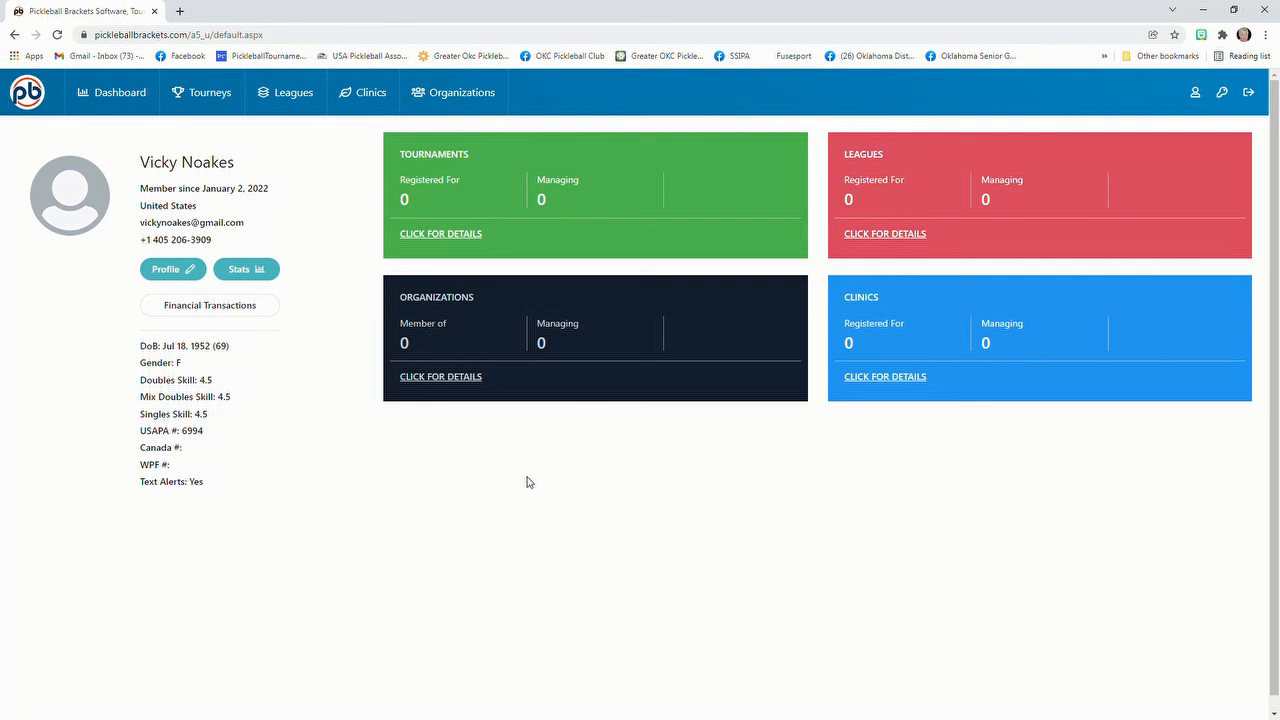